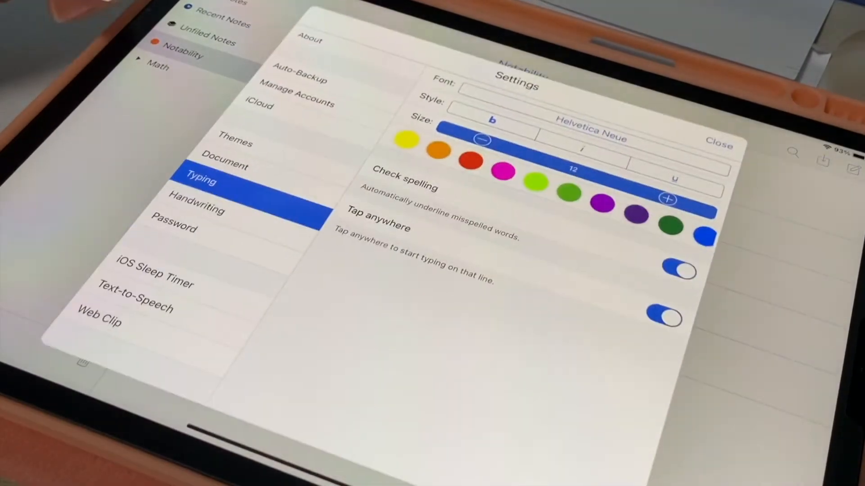
# View the Themes settings, then close Settings to return to the Notability notes list.
pyautogui.click(236, 142)
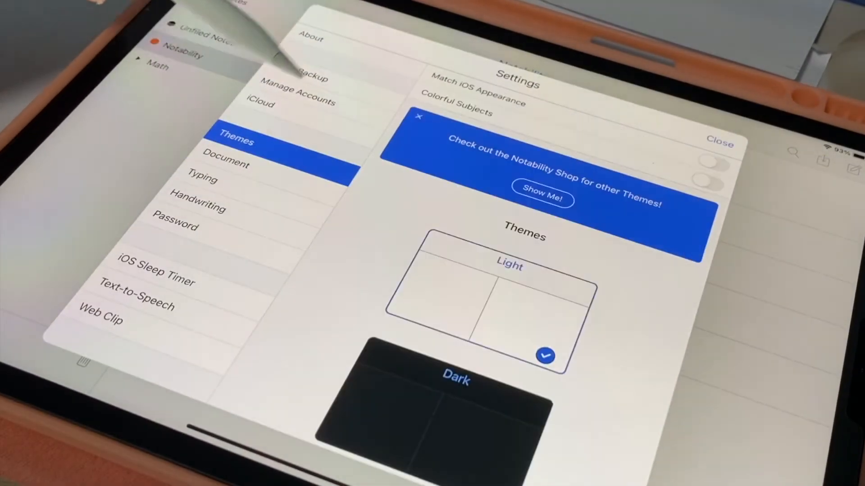
pyautogui.click(455, 397)
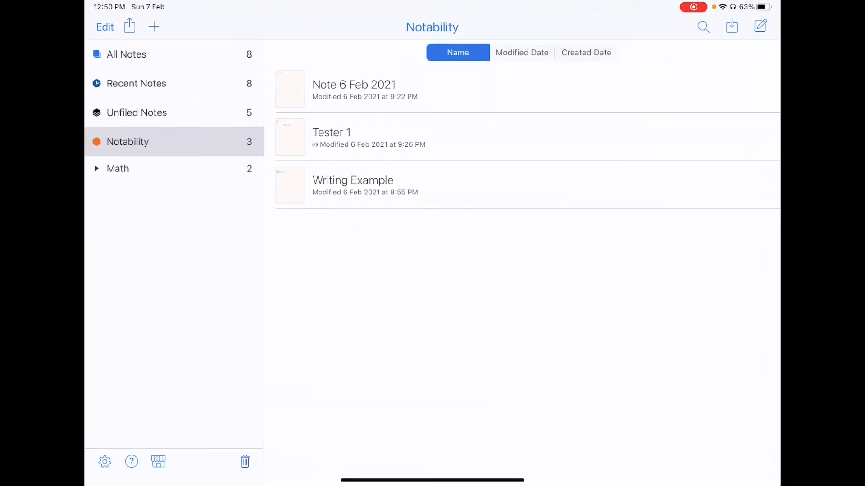
# Create a new note, go back to the library, and reopen Settings at Document.
pyautogui.click(731, 26)
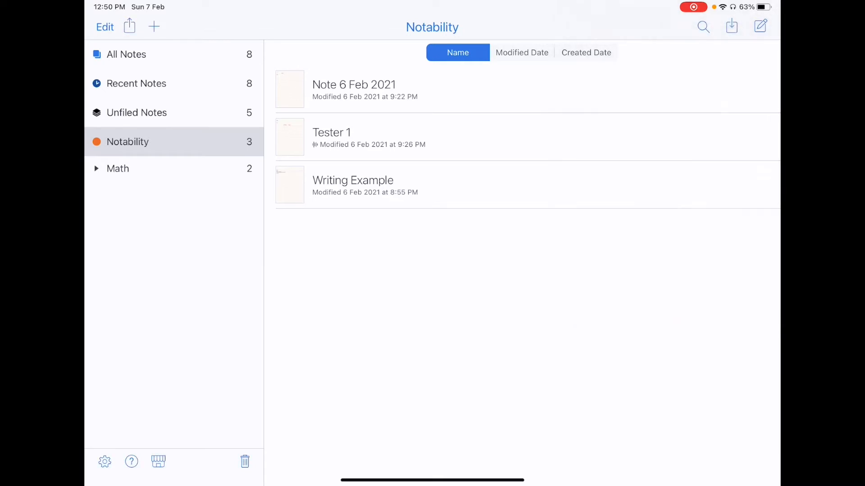
pyautogui.click(760, 26)
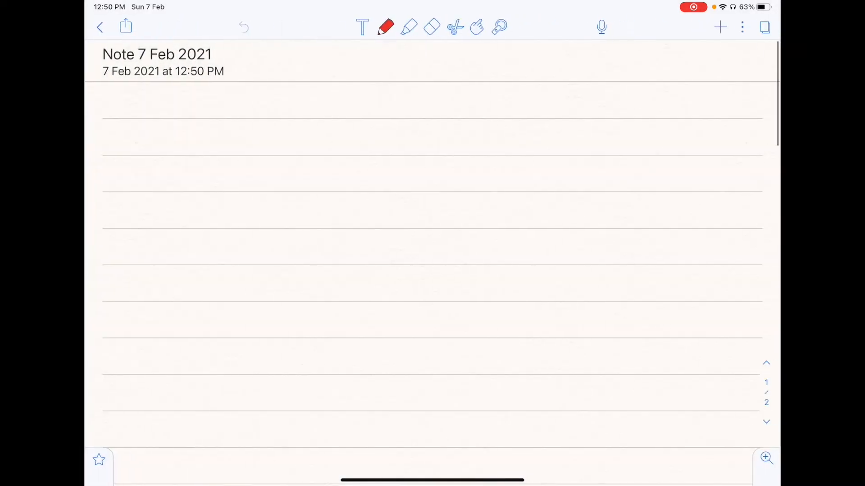
pyautogui.click(100, 27)
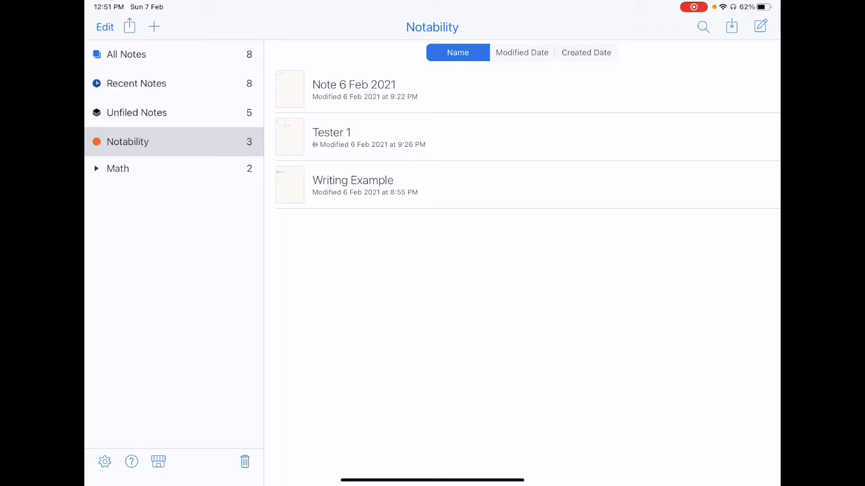
pyautogui.click(104, 462)
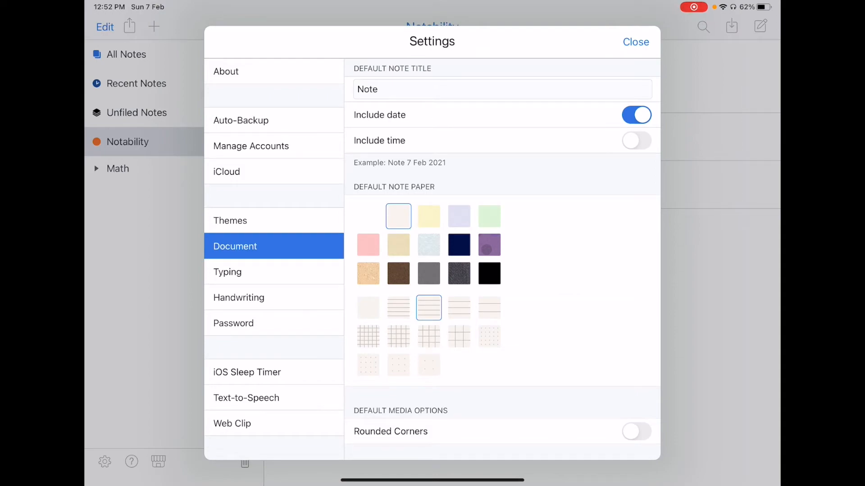
# Browse the About, Auto-Backup, iCloud and Themes settings sections.
pyautogui.click(226, 72)
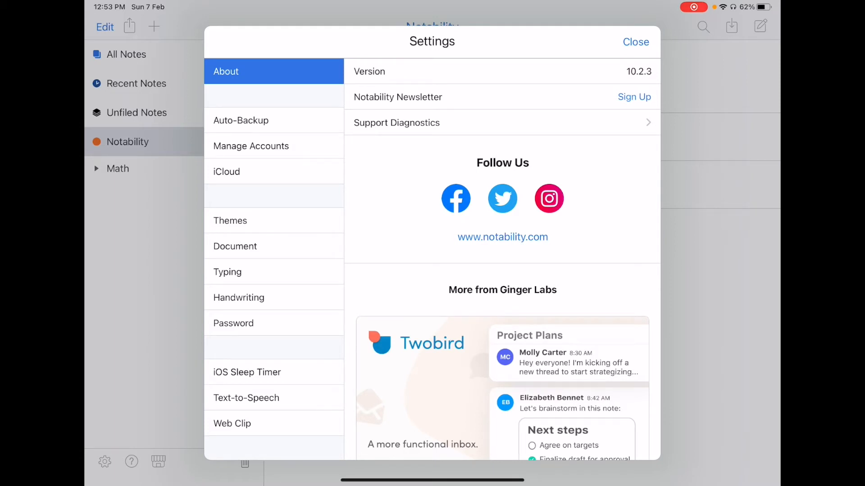
pyautogui.click(241, 120)
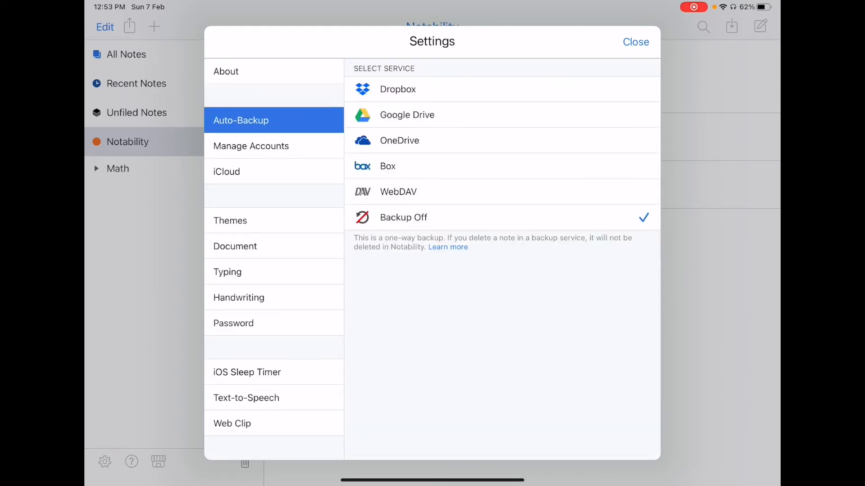
pyautogui.click(251, 145)
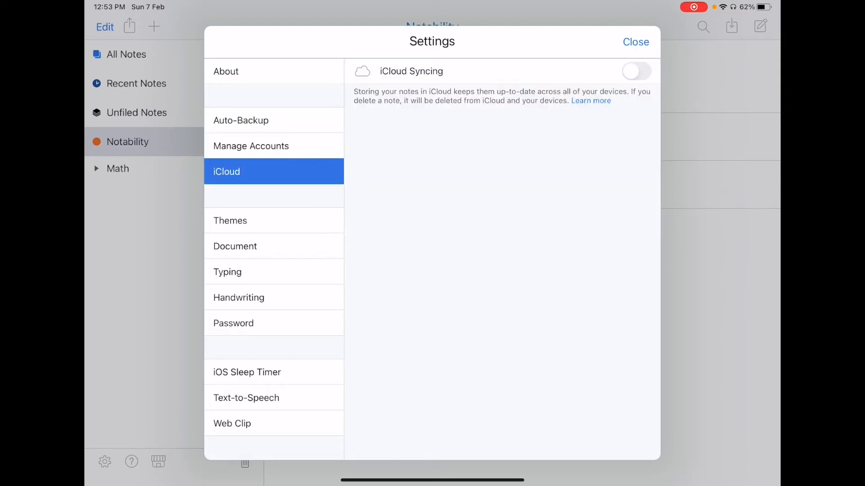
pyautogui.click(230, 220)
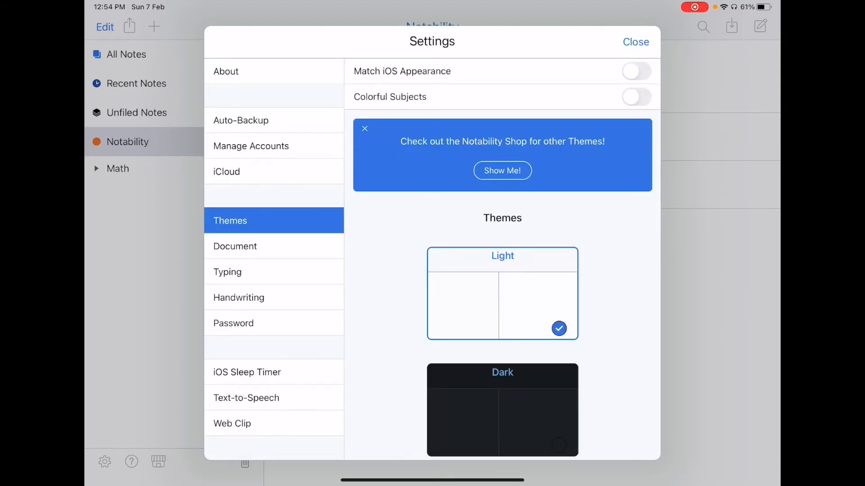
pyautogui.scroll(-3)
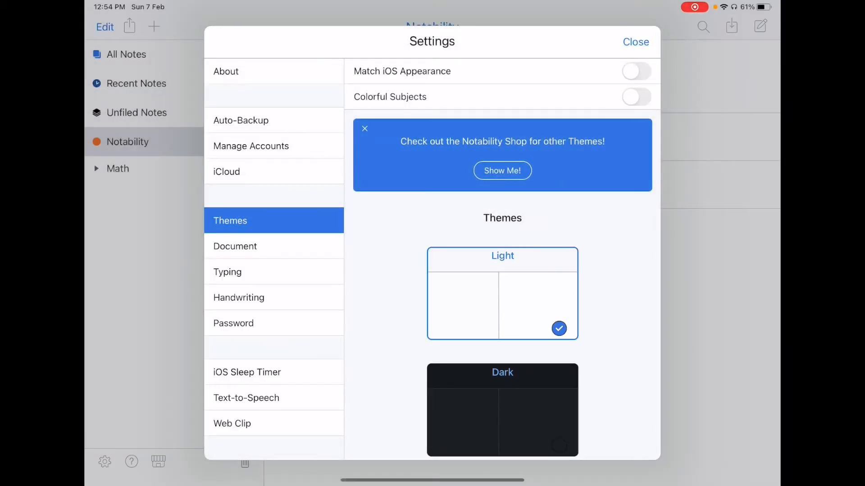
# Browse Document, Typing, Password, Handwriting, Sleep Timer, Text-to-Speech and Web Clip, then close Settings.
pyautogui.click(235, 246)
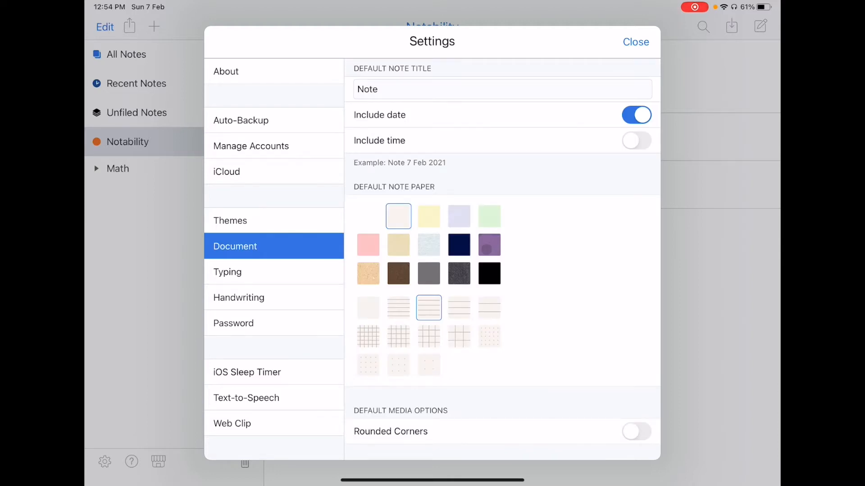
pyautogui.click(227, 272)
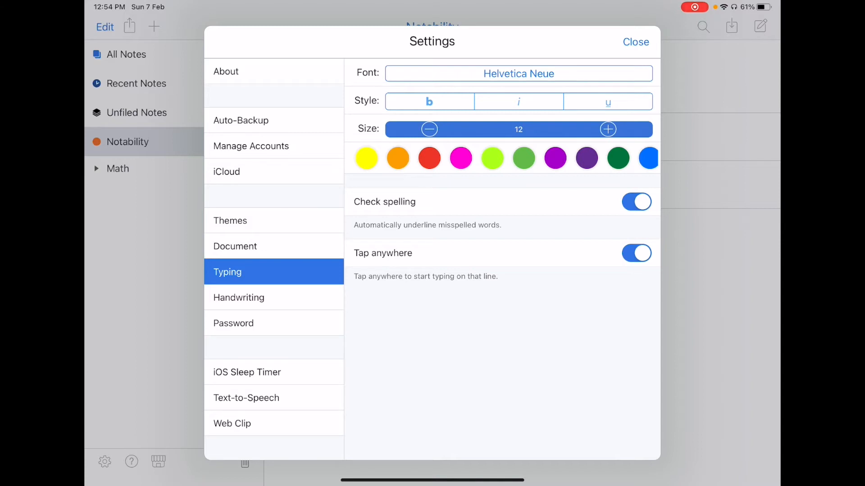
pyautogui.click(239, 297)
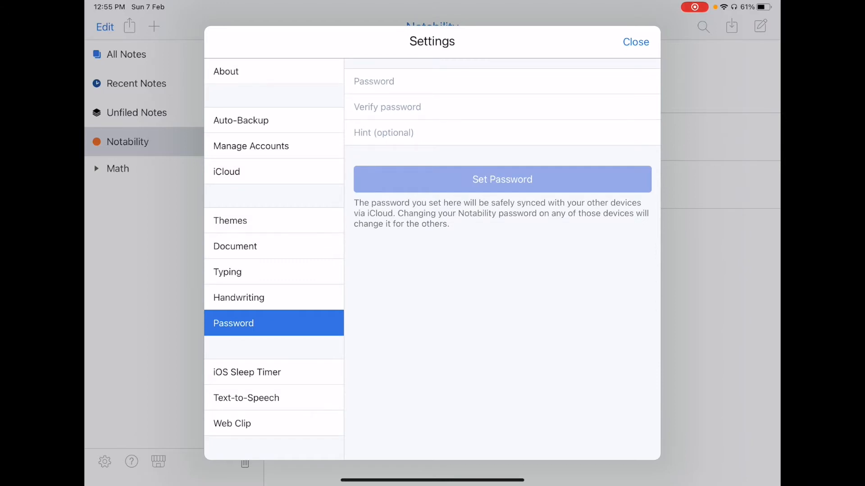
pyautogui.click(239, 297)
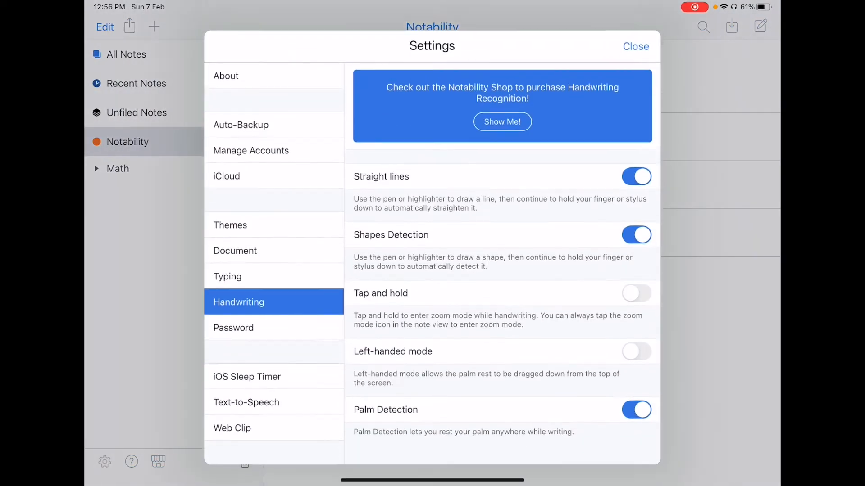
pyautogui.click(636, 46)
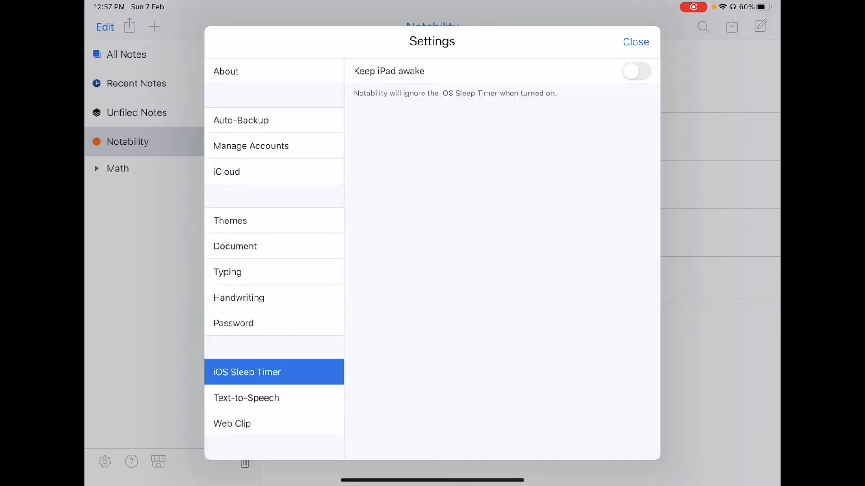
pyautogui.click(246, 397)
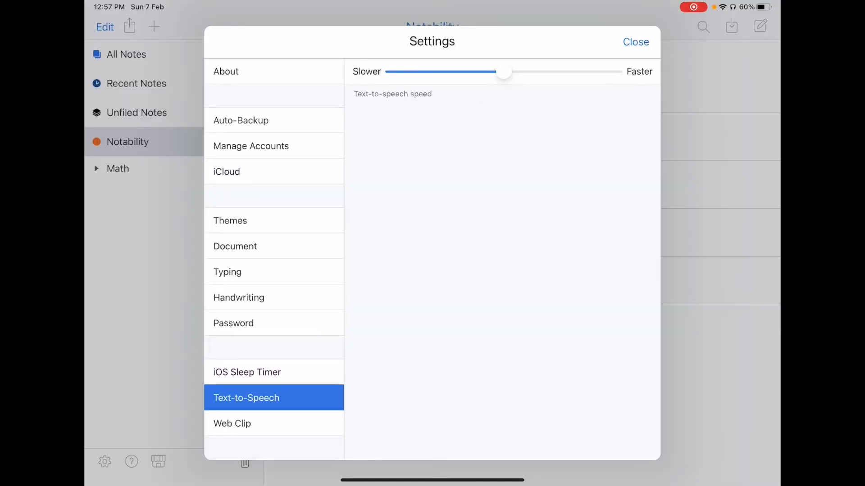
pyautogui.click(232, 423)
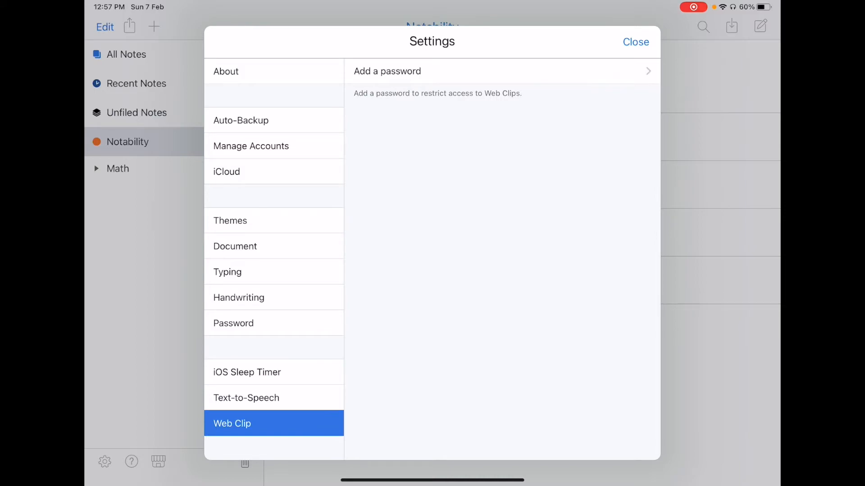
pyautogui.click(635, 41)
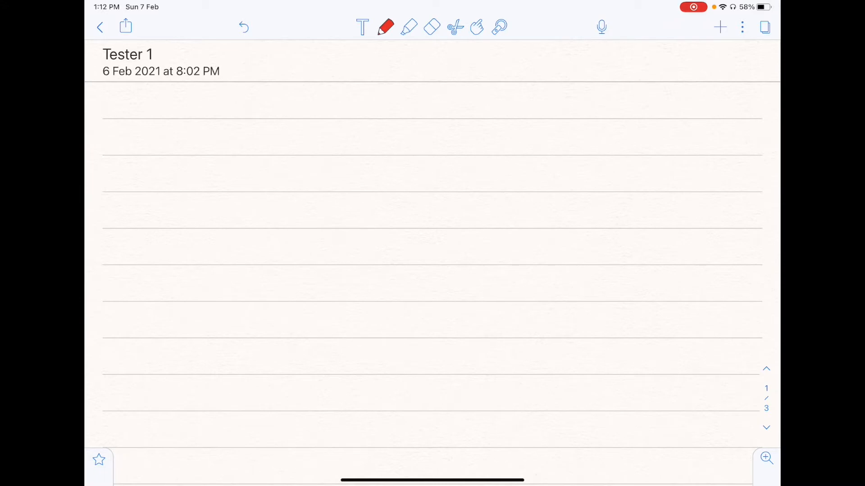
# Set the pen's stroke thickness and switch it to a dashed line style.
pyautogui.click(385, 27)
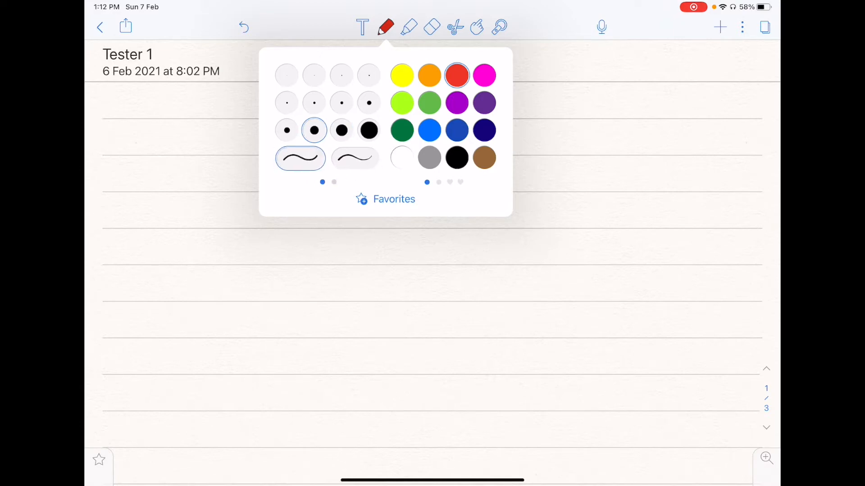
pyautogui.click(314, 103)
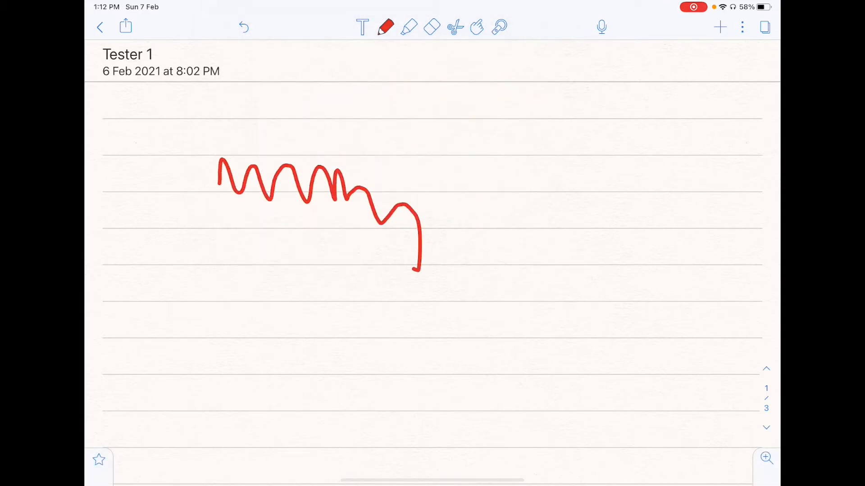
pyautogui.click(385, 27)
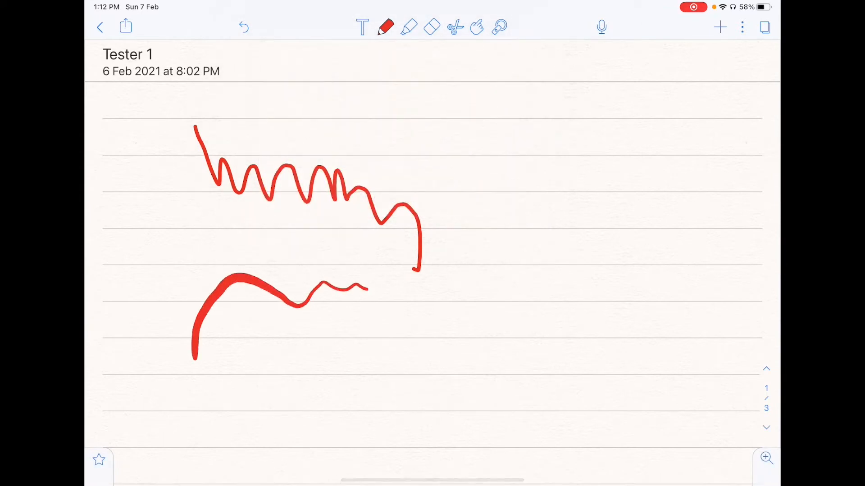
pyautogui.click(386, 26)
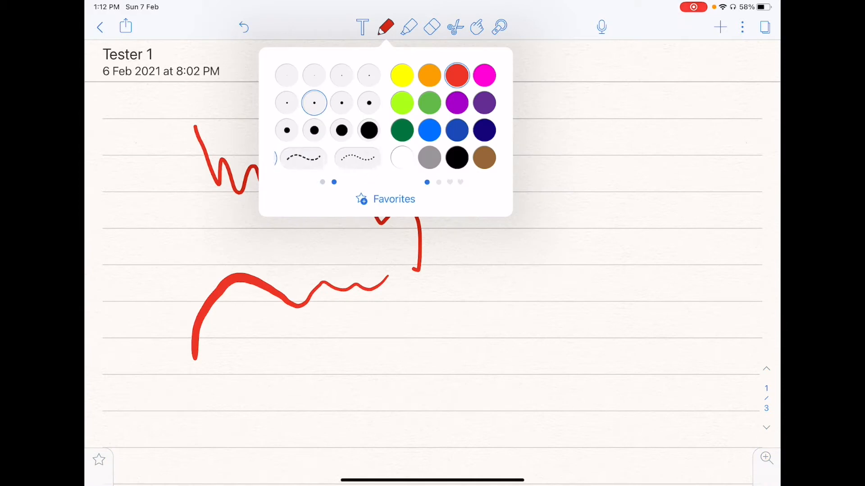
pyautogui.click(299, 159)
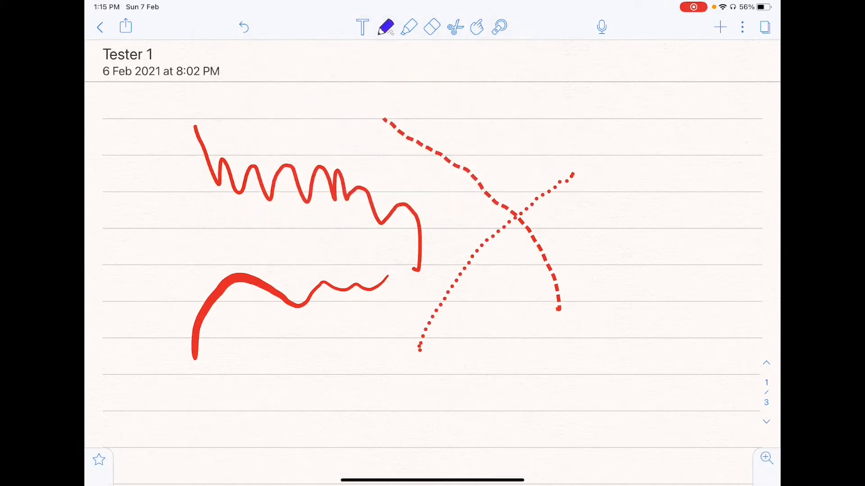
# Sample the red ink from the page strokes as the new pen colour.
pyautogui.click(386, 27)
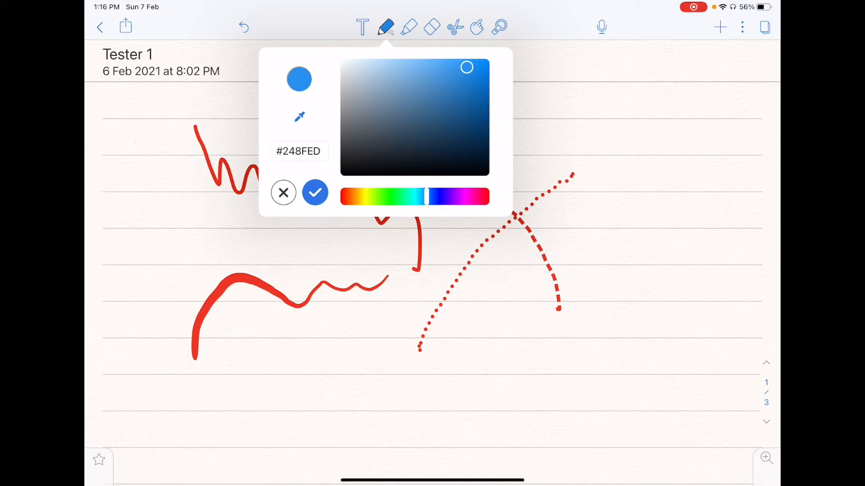
pyautogui.click(299, 116)
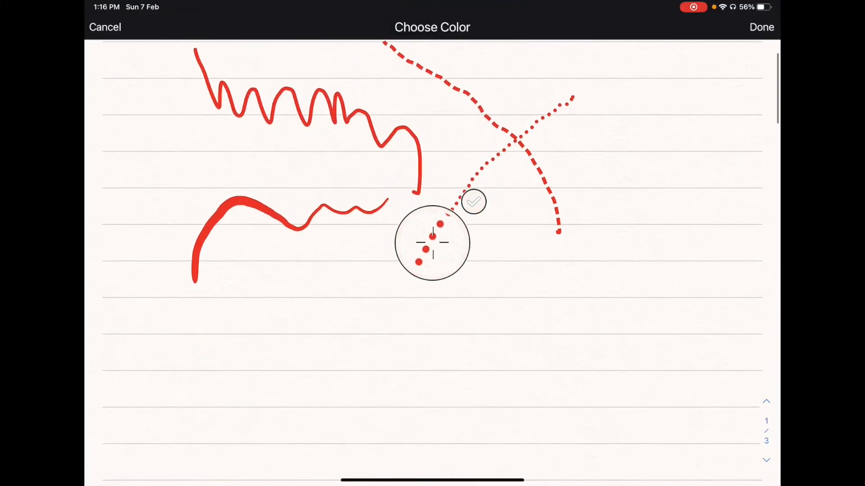
pyautogui.click(473, 202)
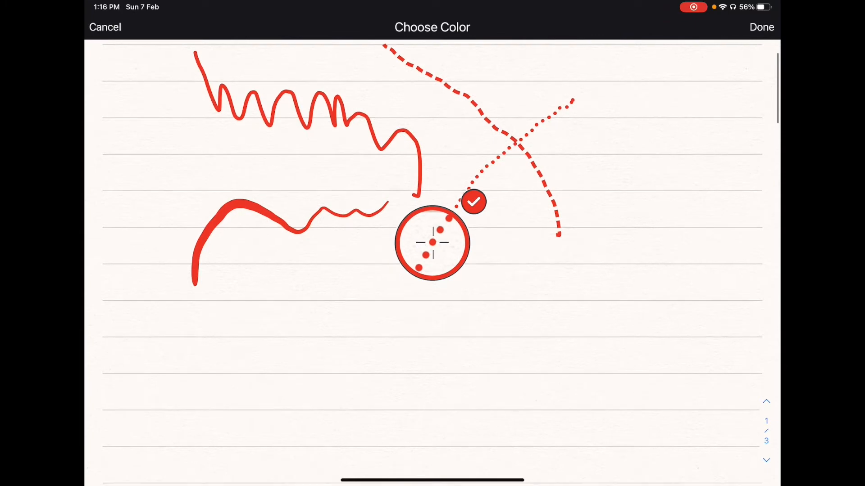
pyautogui.click(761, 27)
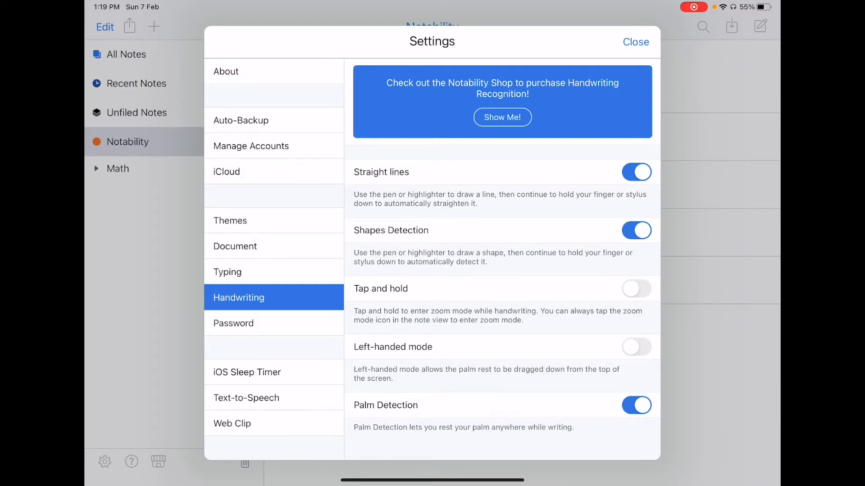
# Close the Handwriting settings to return to the Tester 1 note.
pyautogui.click(635, 42)
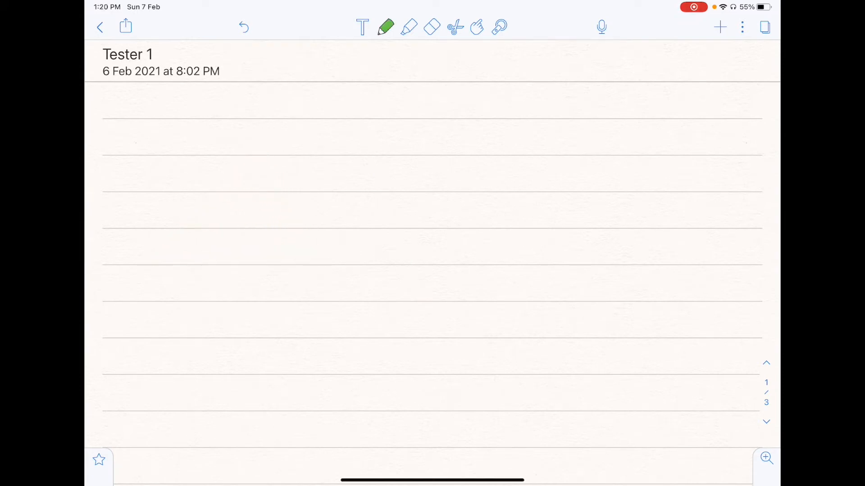
# Show the favourite pens bar beside the page and pick the red pen from it.
pyautogui.click(386, 27)
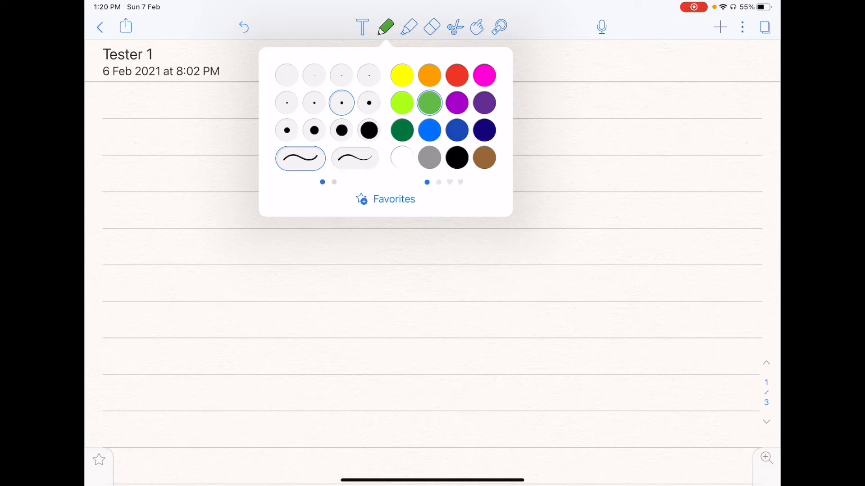
pyautogui.click(384, 199)
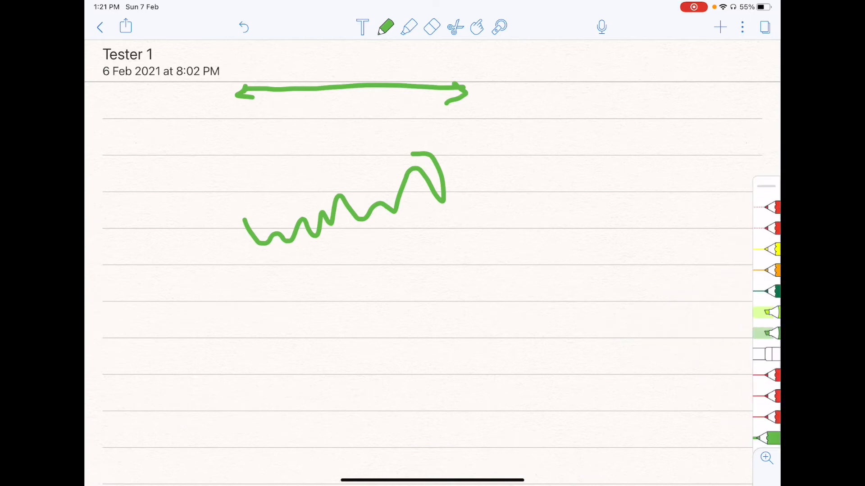
pyautogui.click(385, 27)
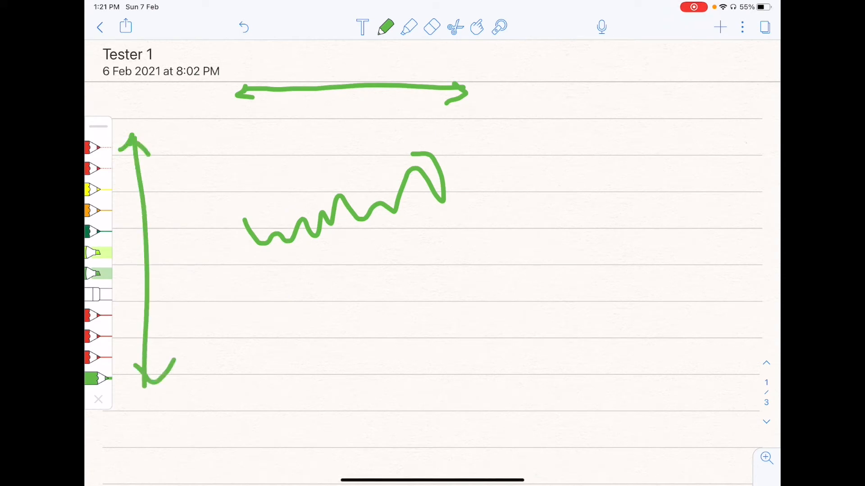
pyautogui.click(432, 27)
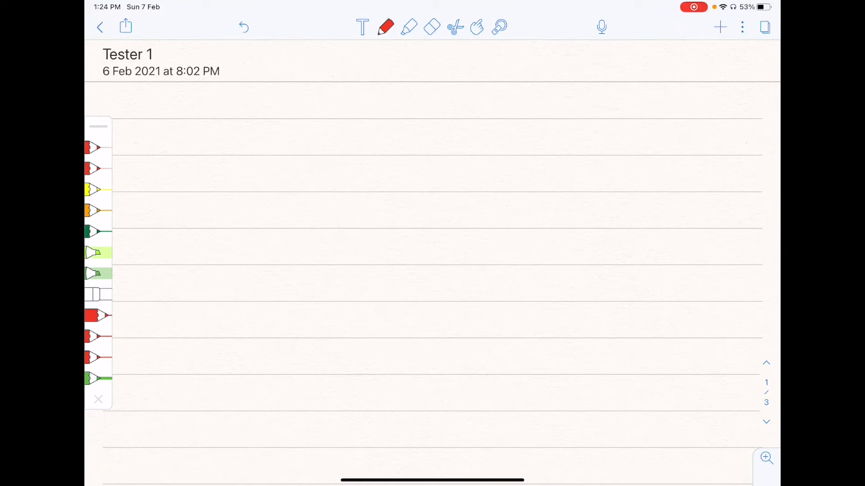
# Check the highlighter's colour and size options, then switch to the highlighter.
pyautogui.click(409, 27)
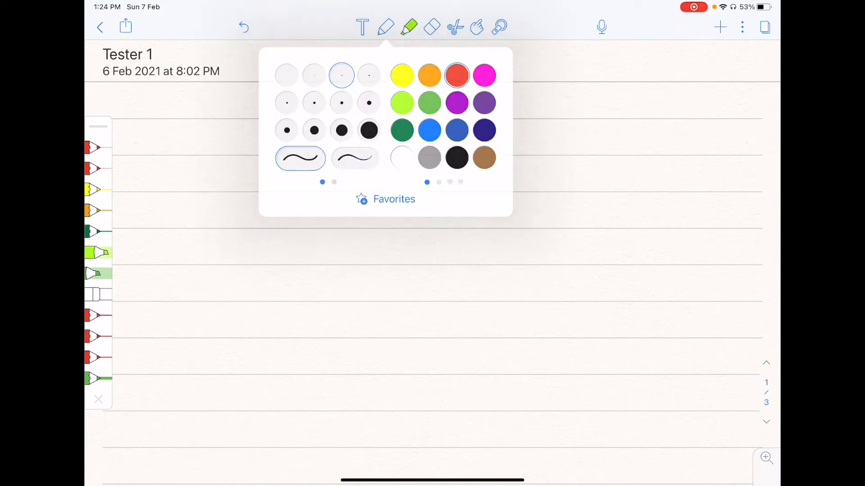
pyautogui.click(386, 27)
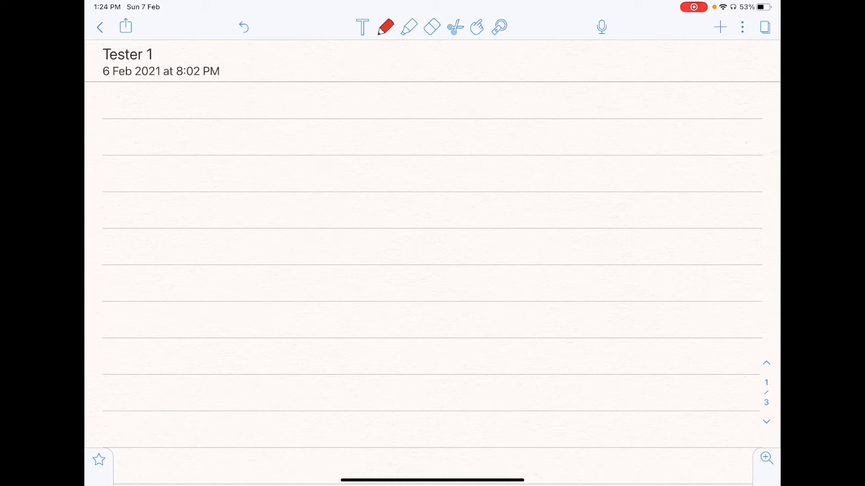
pyautogui.click(385, 27)
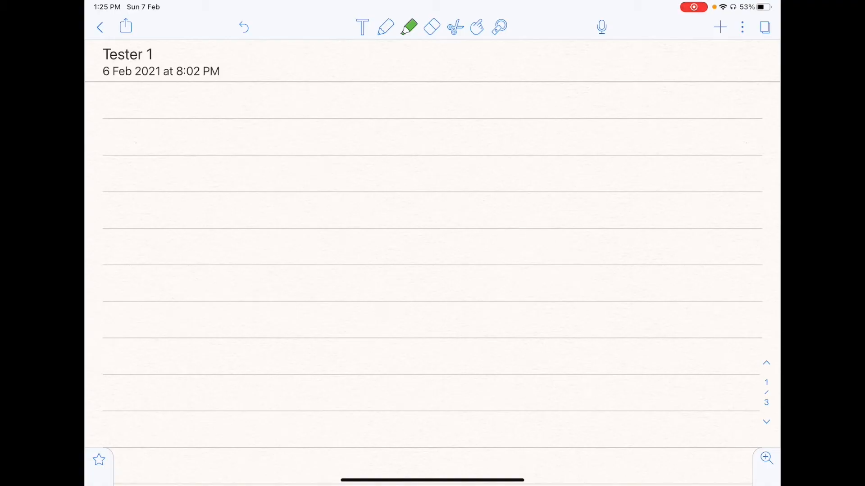
# Make the highlighter thinner and yellow, and draw a yellow line below the triangle.
pyautogui.click(409, 27)
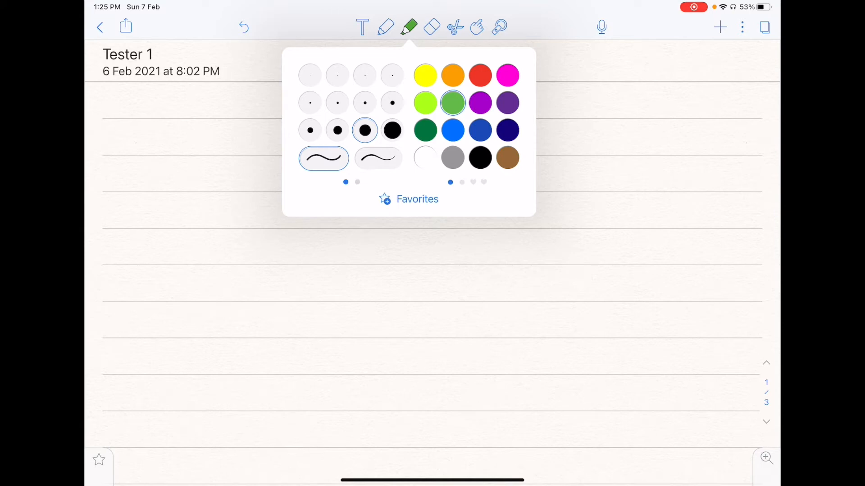
pyautogui.click(365, 103)
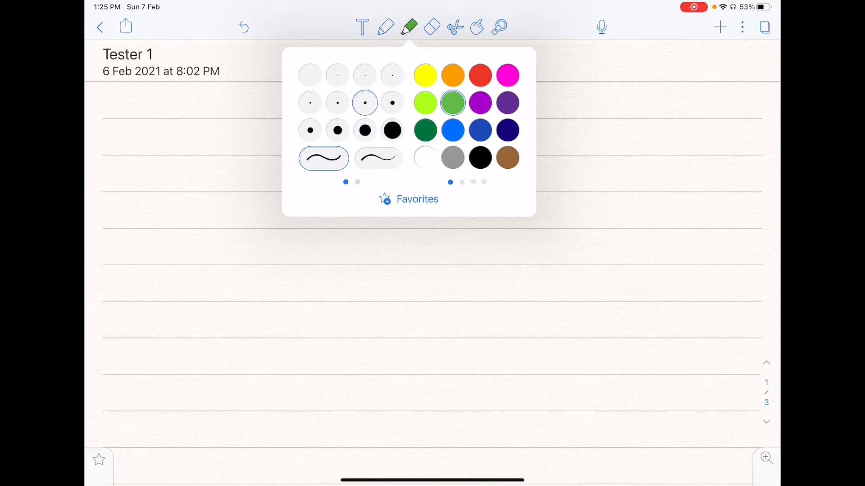
pyautogui.click(379, 158)
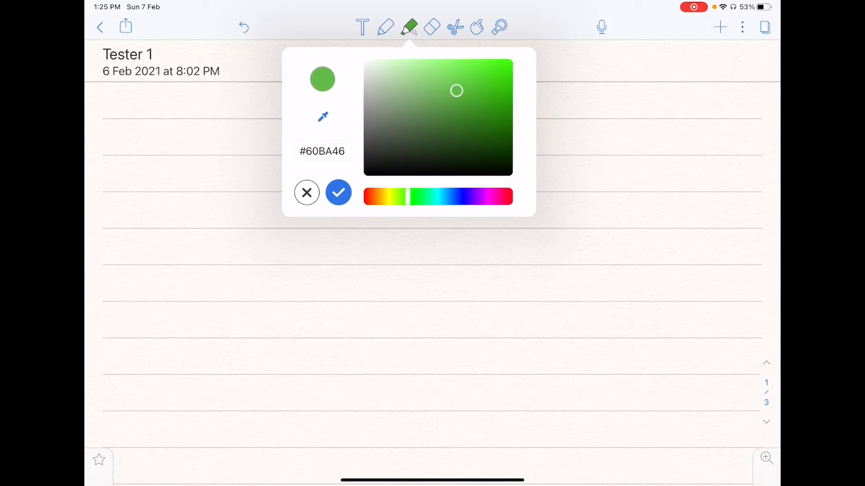
pyautogui.click(338, 192)
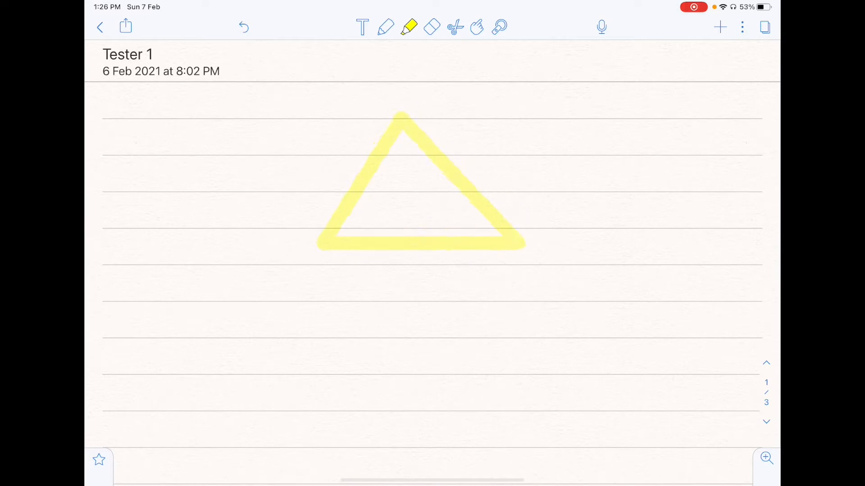
pyautogui.click(421, 182)
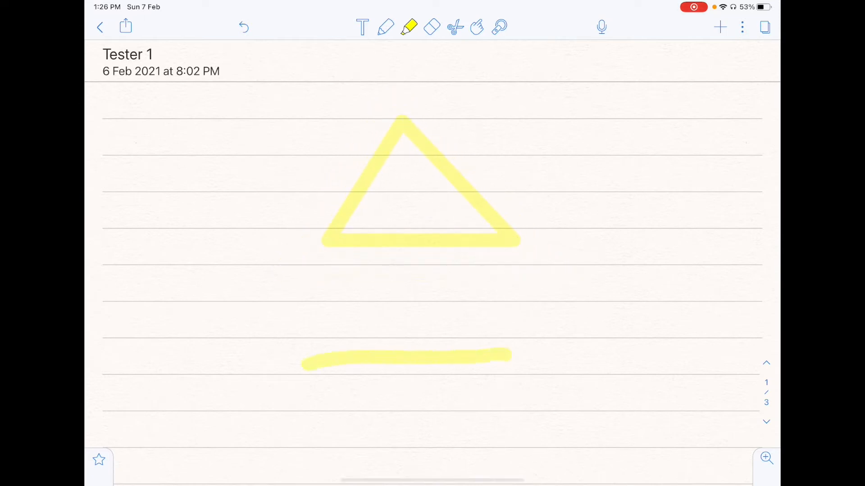
pyautogui.click(432, 27)
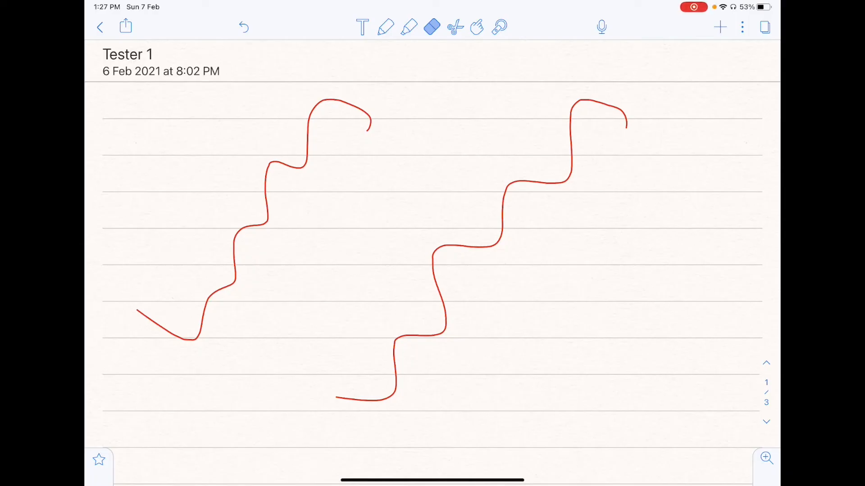
# Choose a medium eraser size and erase the left red wavy line.
pyautogui.click(432, 27)
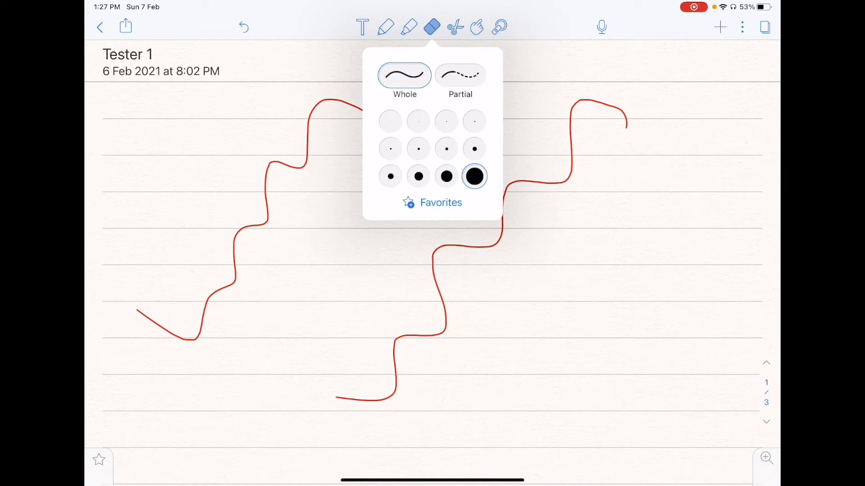
pyautogui.click(446, 121)
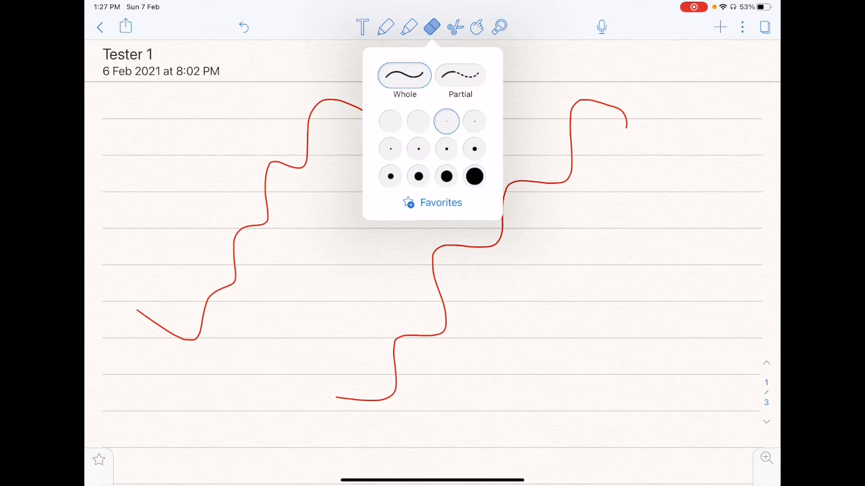
pyautogui.click(446, 176)
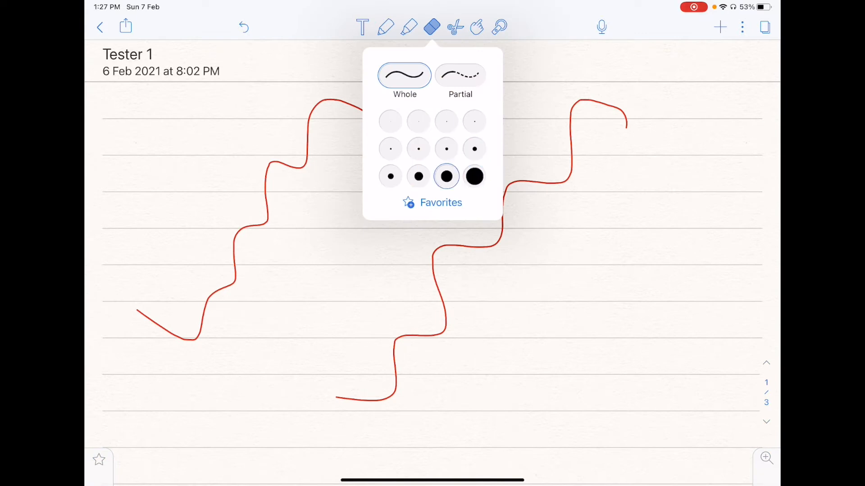
pyautogui.click(460, 76)
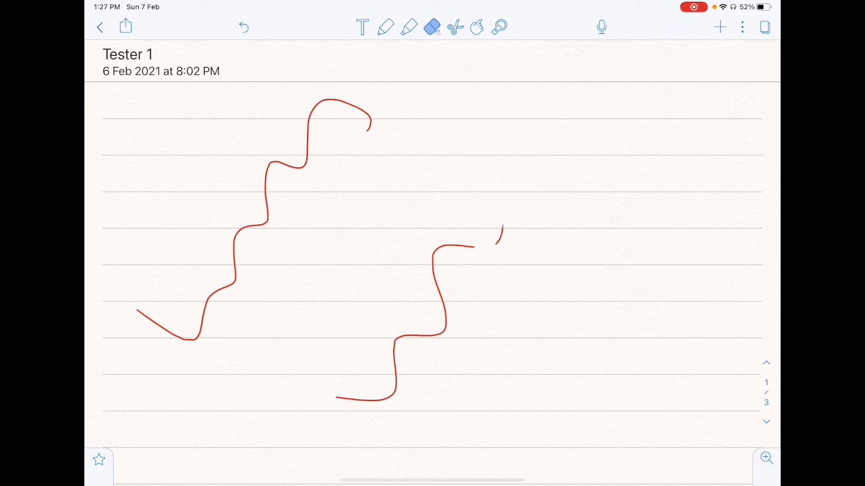
pyautogui.click(432, 27)
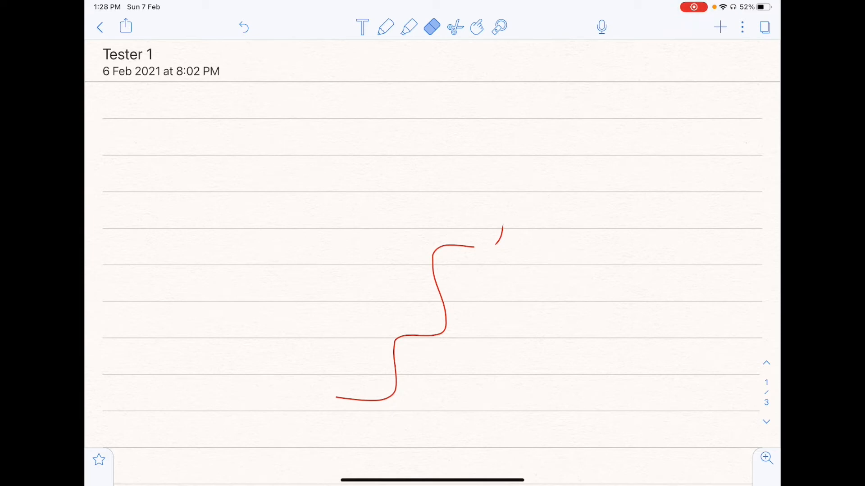
pyautogui.click(432, 27)
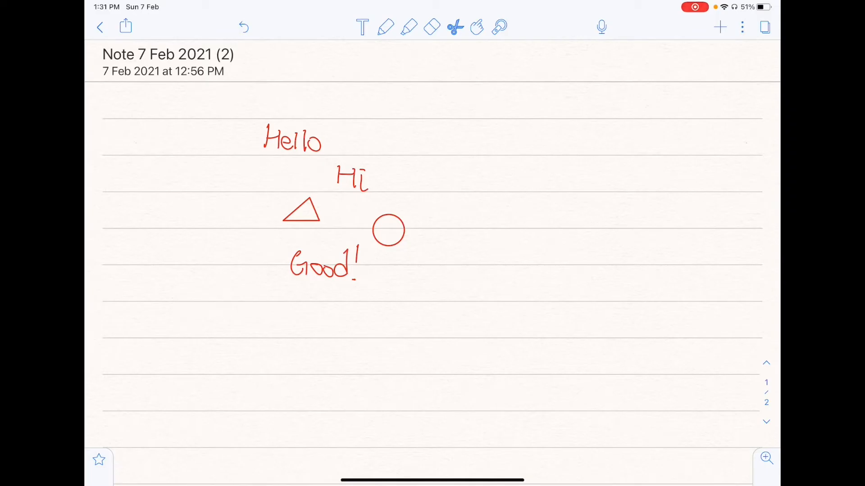
# Lasso the red Hello, Hi, Good!, triangle and circle into one selection.
pyautogui.click(455, 27)
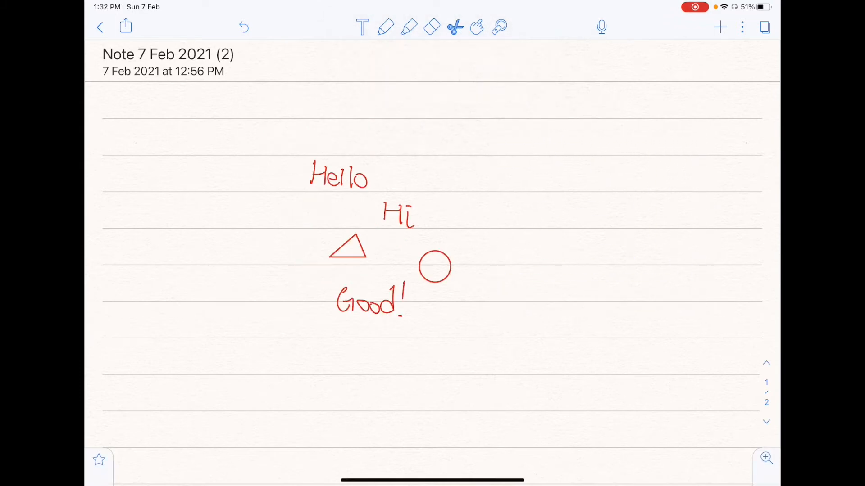
pyautogui.click(455, 27)
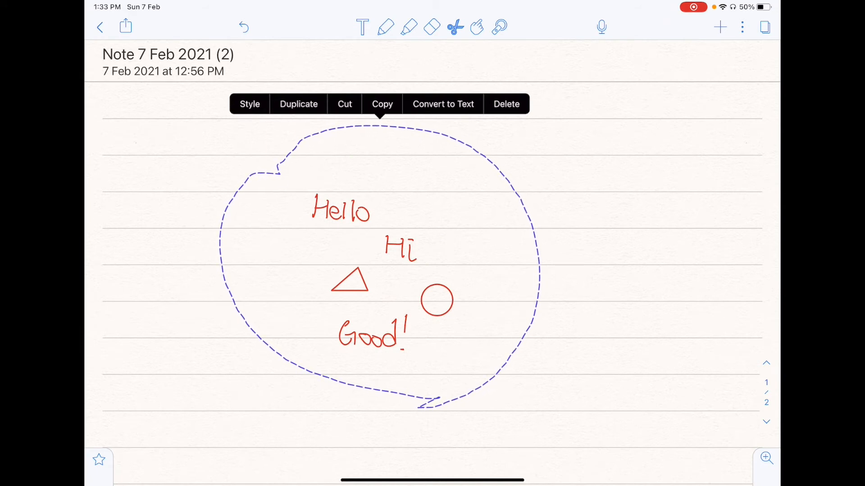
# Give the lassoed content thin dotted dark-blue strokes and fill the triangle and circle blue.
pyautogui.click(249, 103)
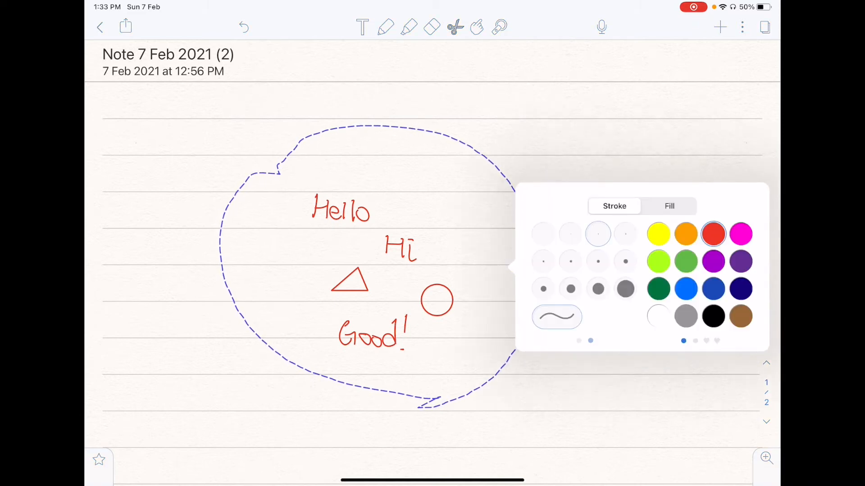
pyautogui.click(571, 234)
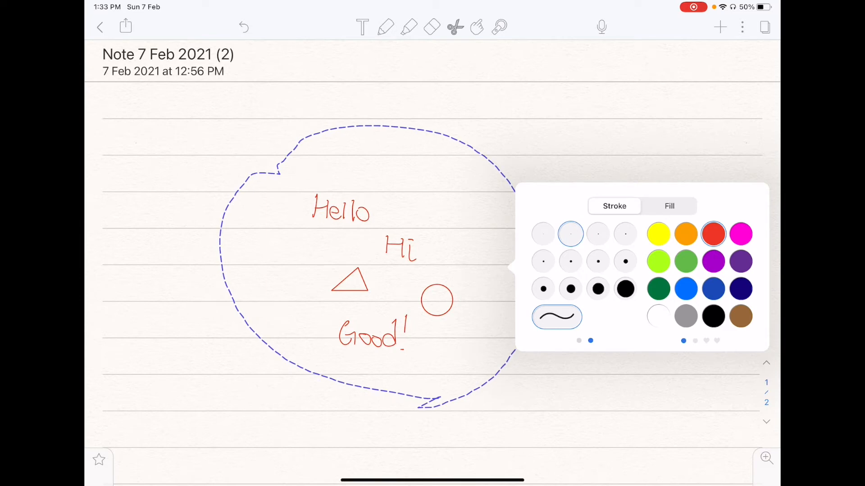
pyautogui.click(598, 233)
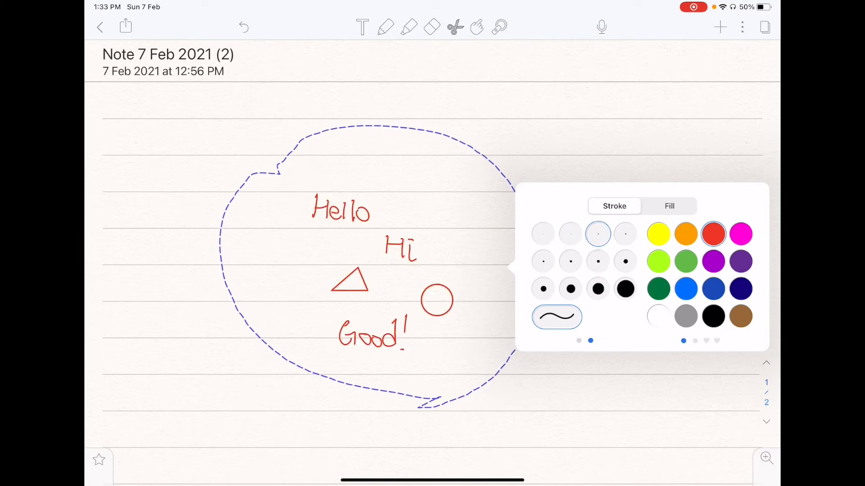
pyautogui.hscroll(-3)
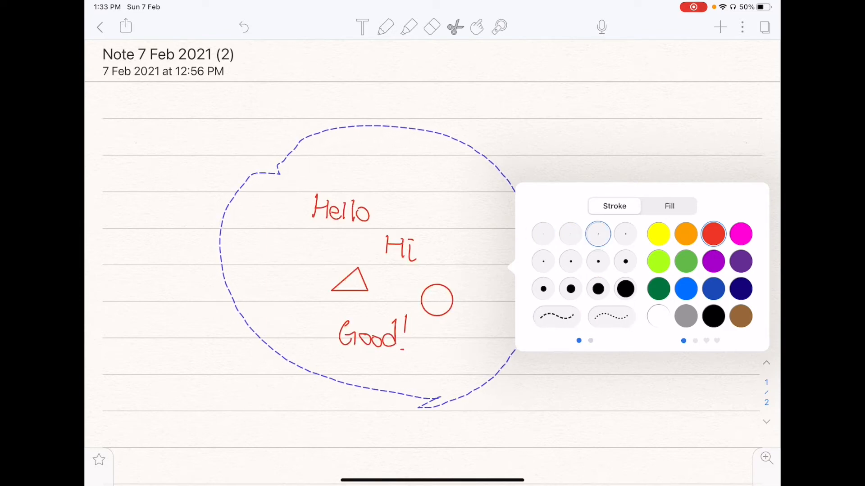
pyautogui.click(556, 316)
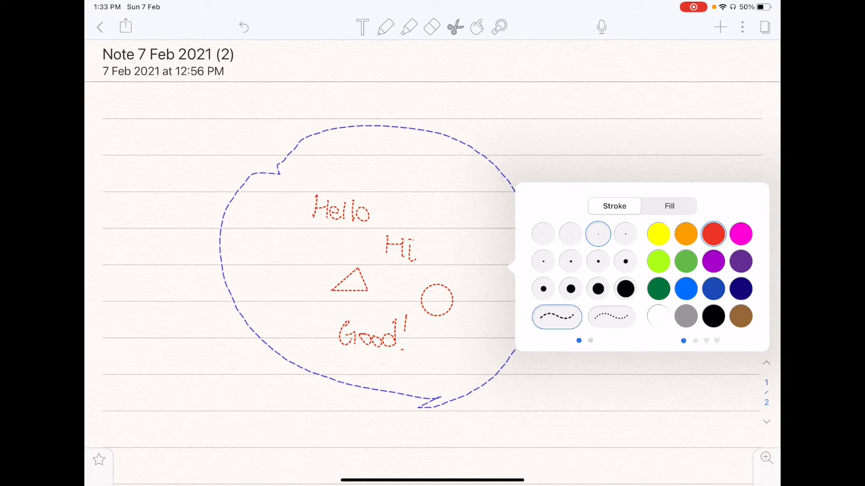
pyautogui.click(612, 317)
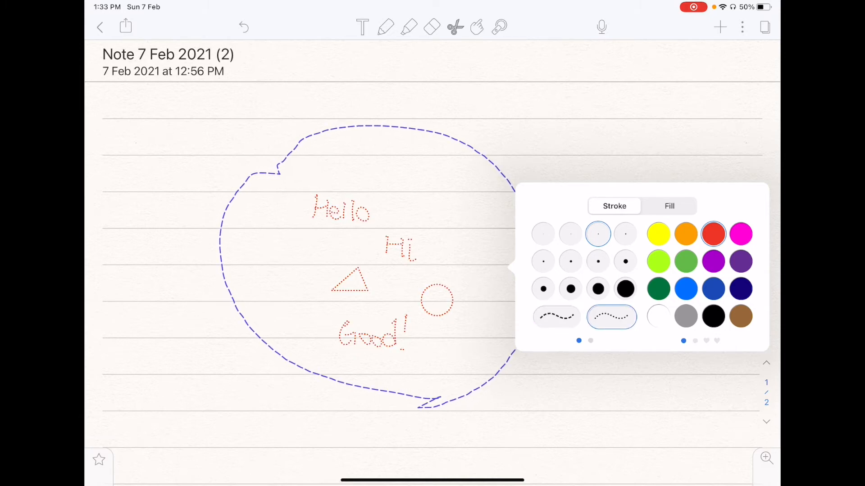
pyautogui.click(685, 288)
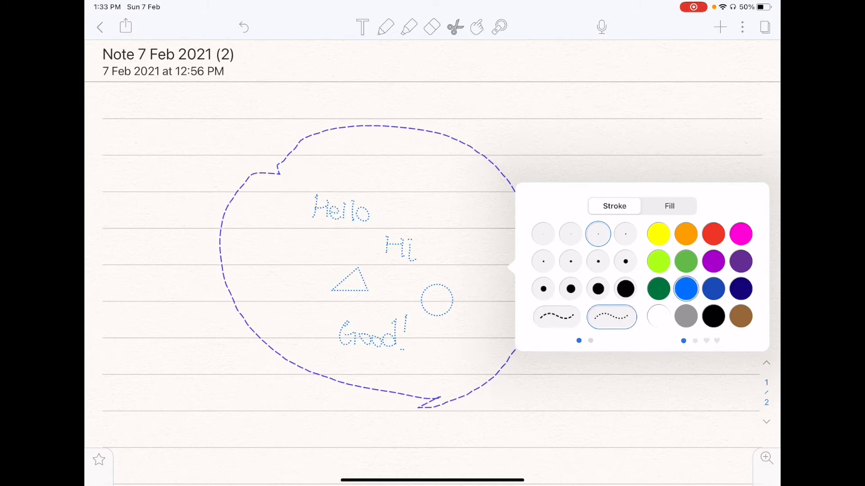
pyautogui.click(713, 289)
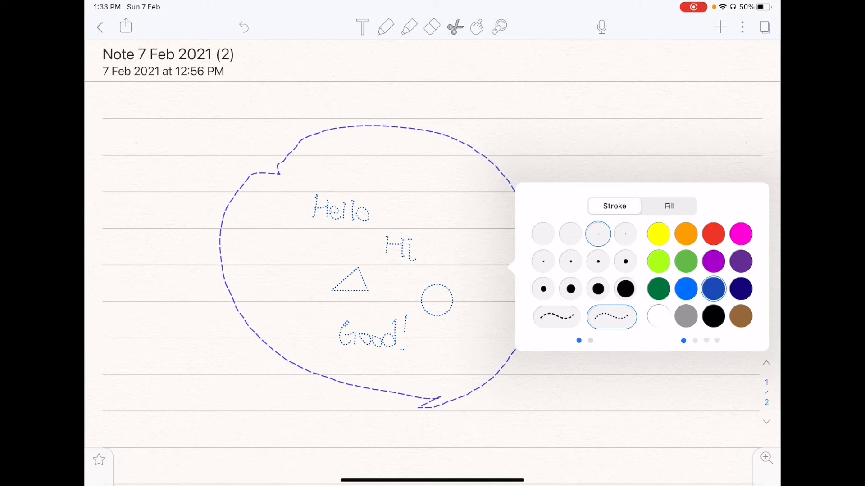
pyautogui.click(669, 206)
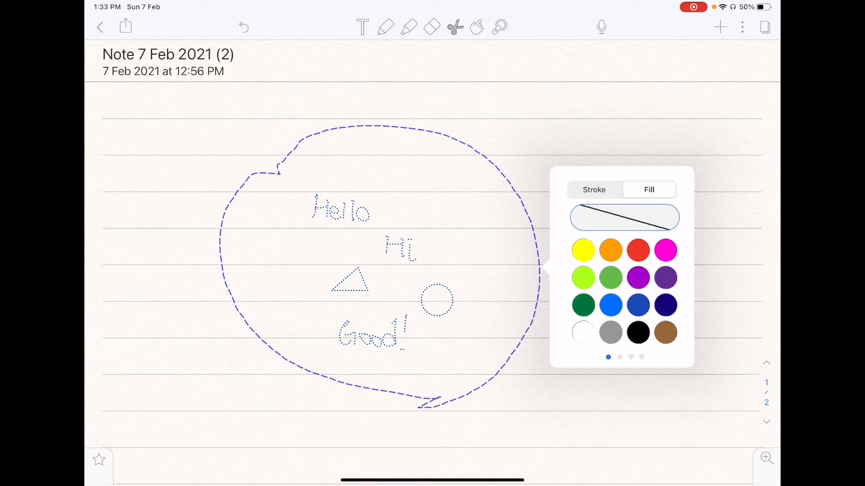
pyautogui.click(638, 305)
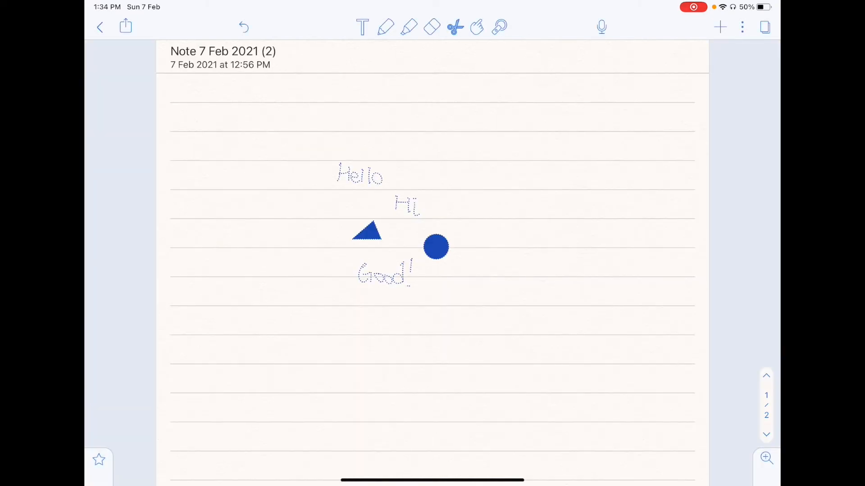
# Open the typed Writing Example note in a second split-view pane beside the blue note.
pyautogui.click(455, 27)
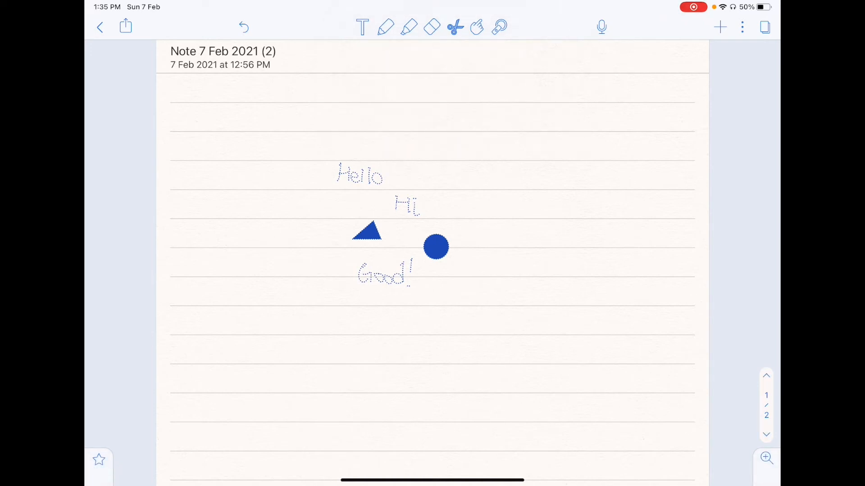
pyautogui.click(455, 27)
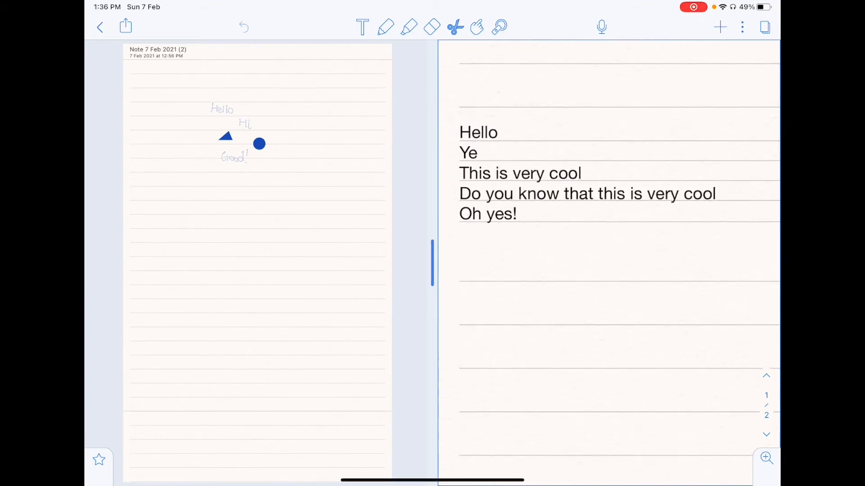
# Paste a clip of 'Hello' and 'This is very cool' into the blue note, underlined in red.
pyautogui.click(455, 27)
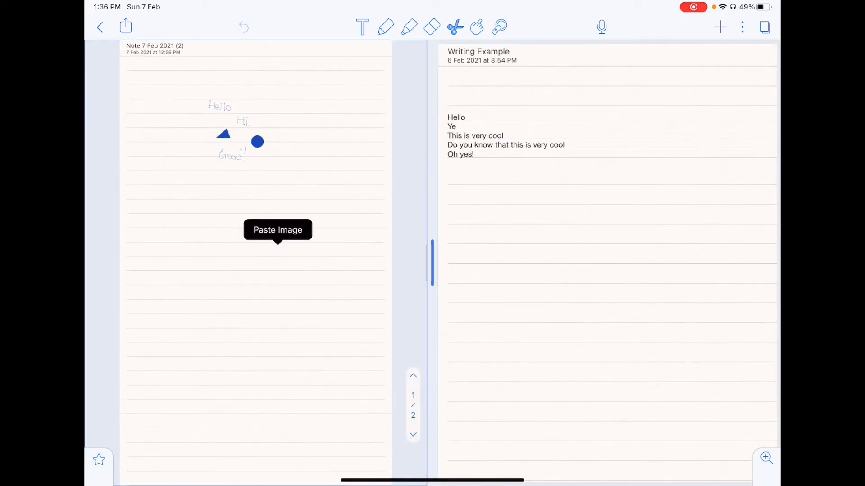
pyautogui.click(277, 230)
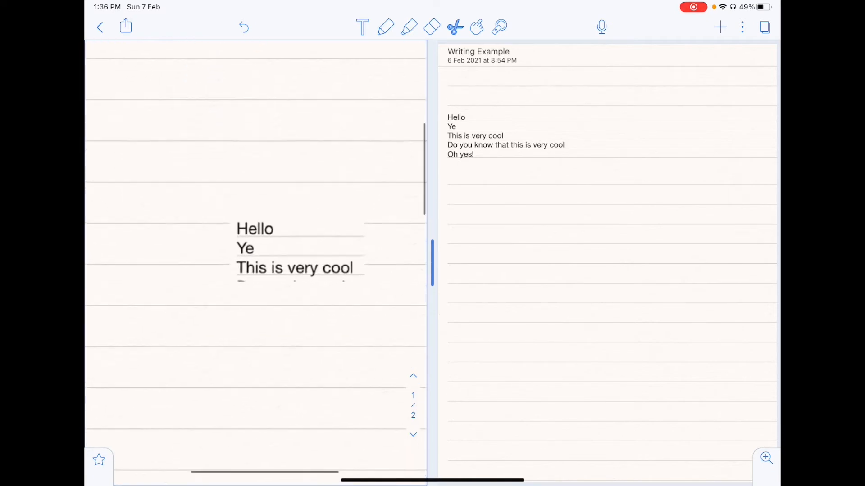
pyautogui.click(386, 27)
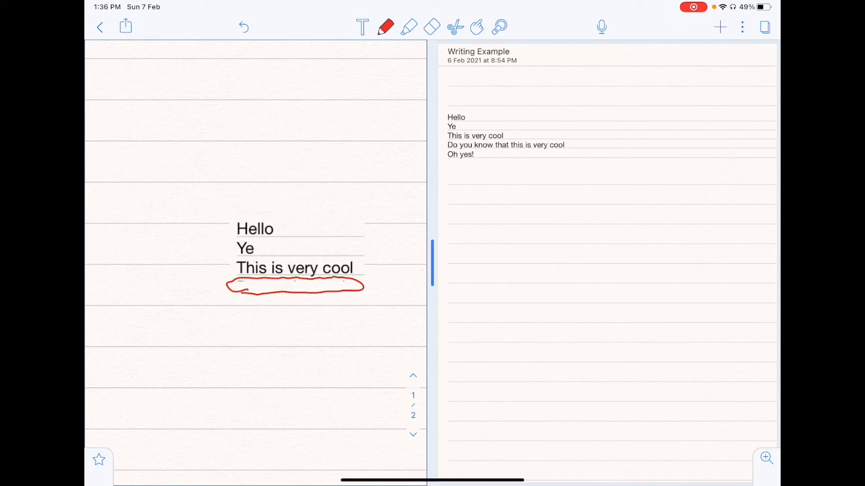
pyautogui.click(385, 27)
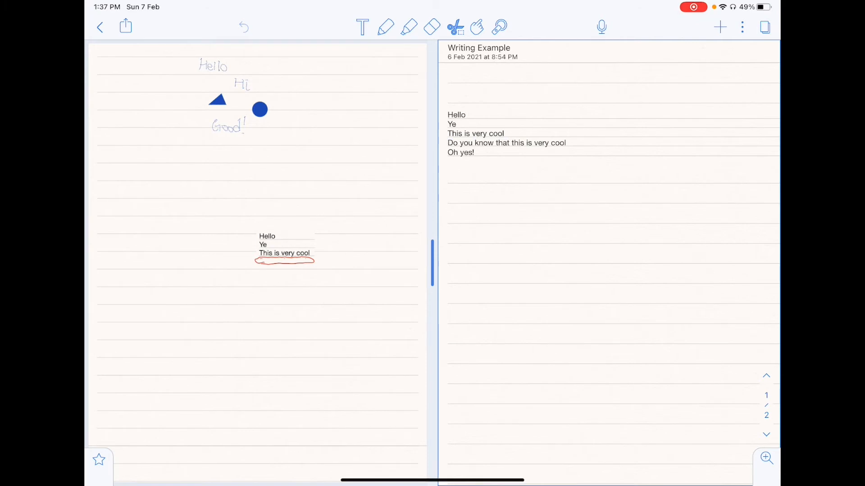
# Paste a second copy of the text clip, then exit split view to a blank lined note.
pyautogui.click(200, 194)
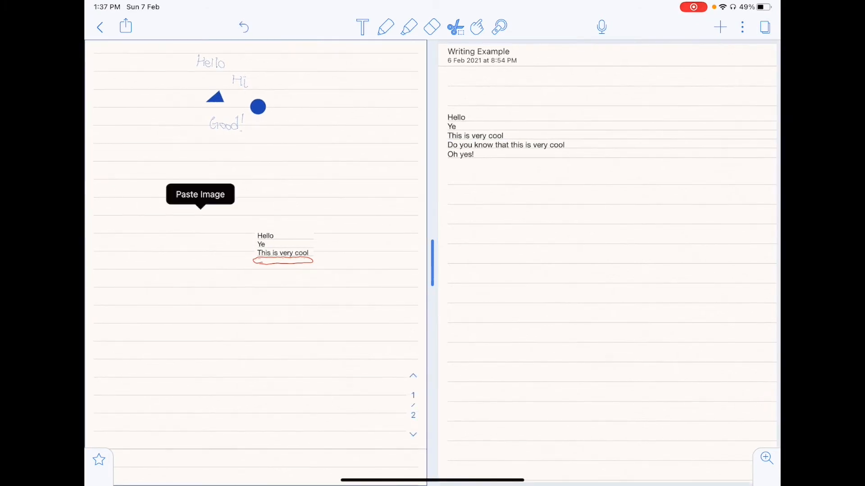
pyautogui.click(200, 194)
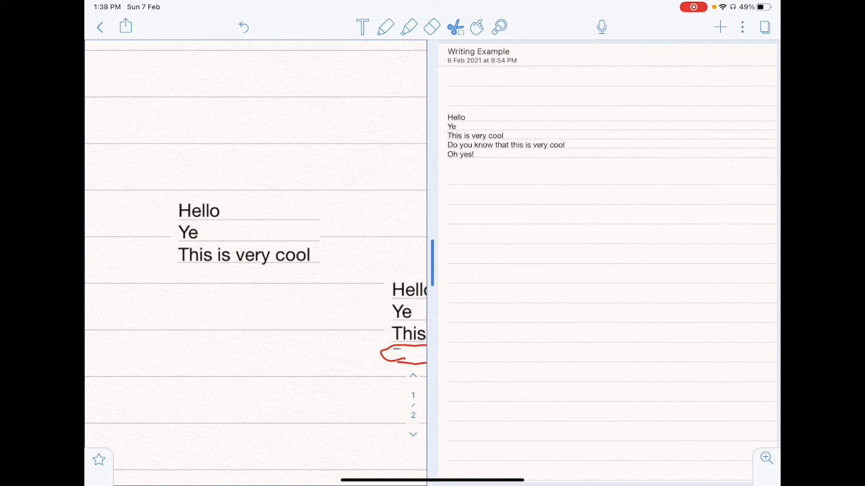
pyautogui.click(456, 27)
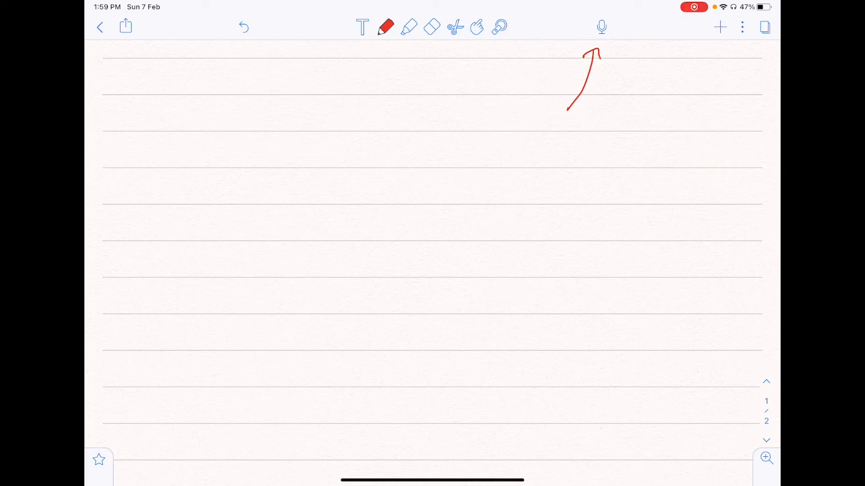
# Handwrite 'Hello' twice and 'Good morning.' while capturing two audio recordings.
pyautogui.moveTo(259, 149); pyautogui.dragTo(287, 143)
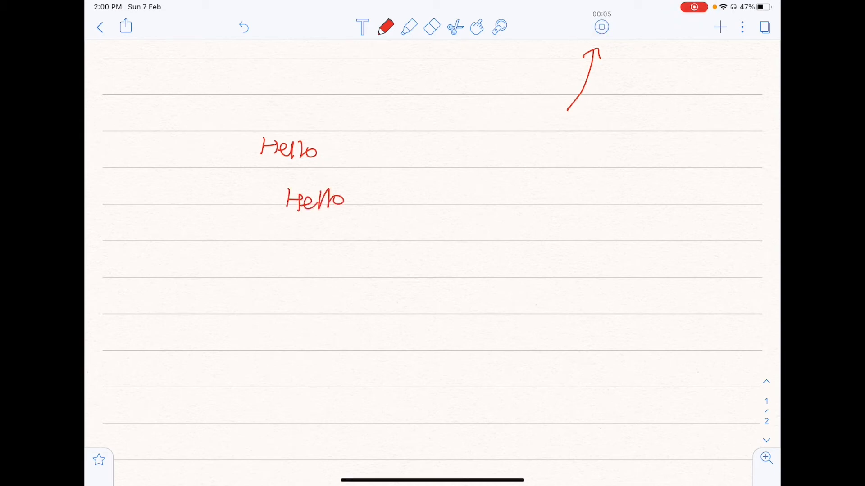
pyautogui.click(602, 27)
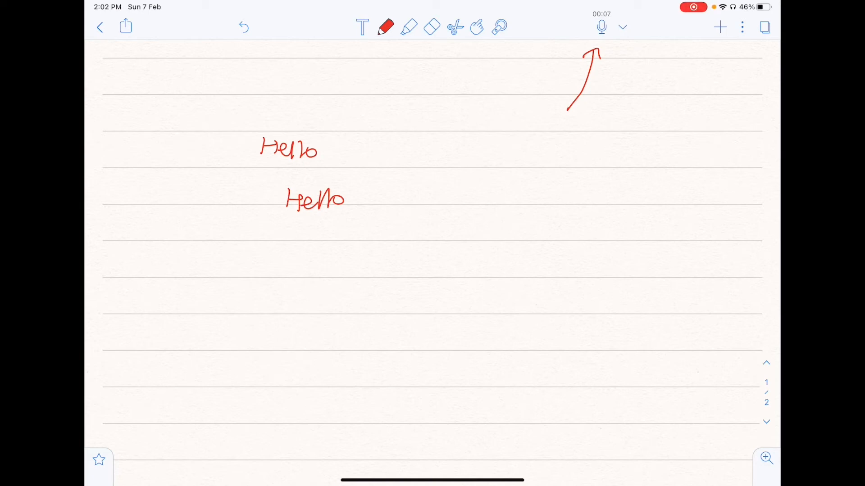
pyautogui.click(602, 27)
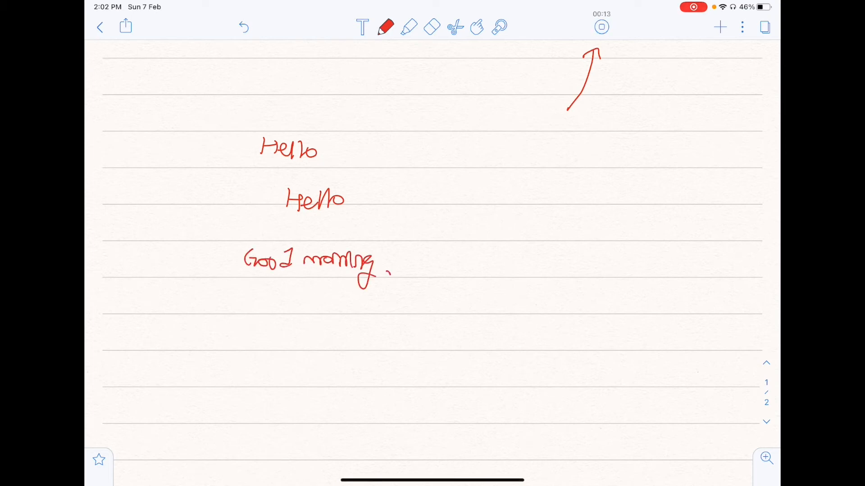
pyautogui.click(602, 26)
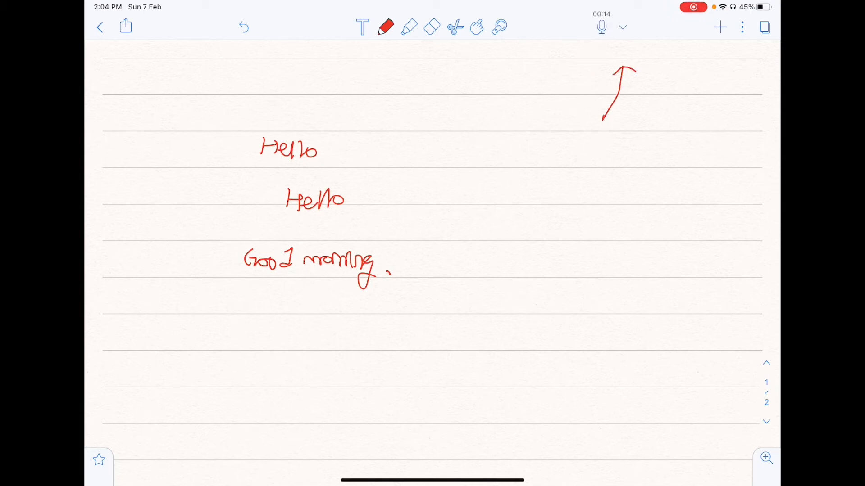
# Show audio playback, try 1.25x and 0.7x speeds, and list the three recordings.
pyautogui.click(622, 27)
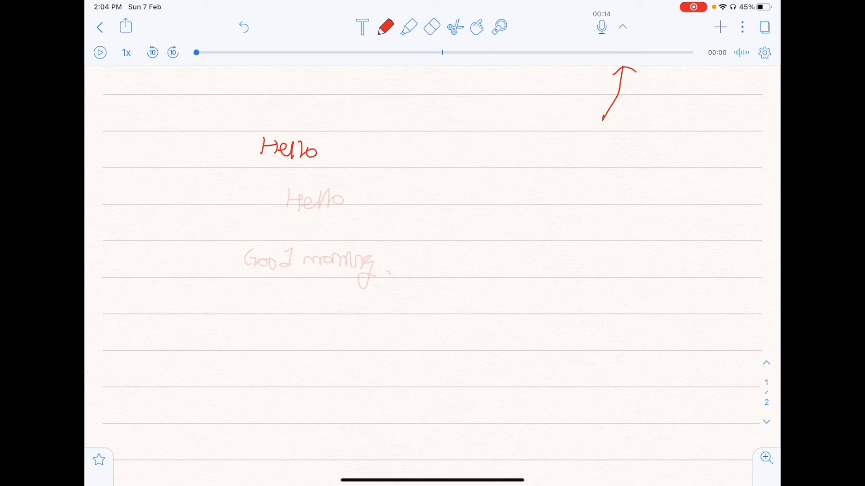
pyautogui.click(126, 53)
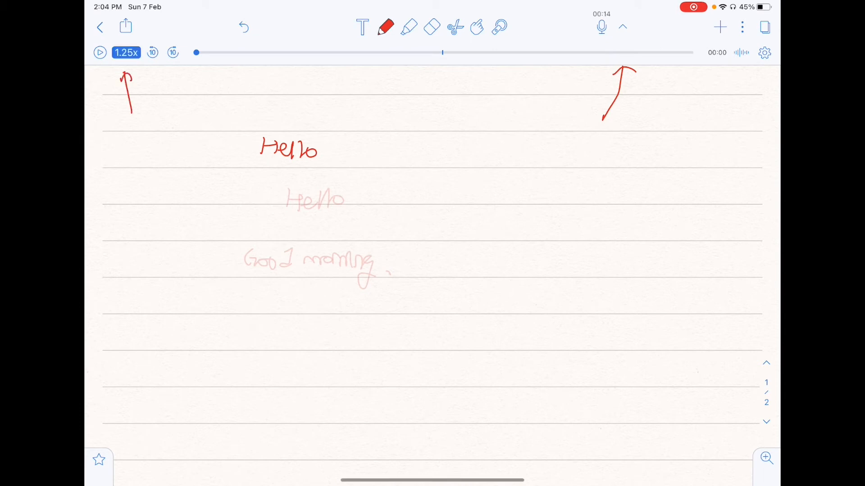
pyautogui.click(126, 52)
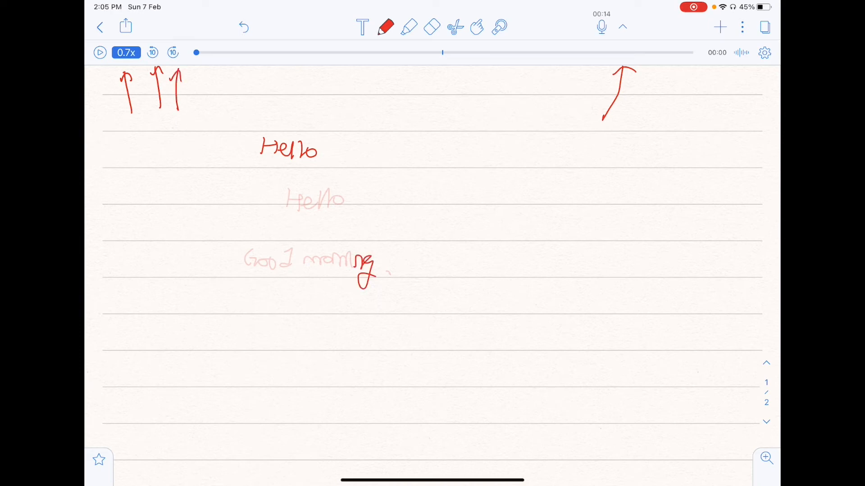
pyautogui.moveTo(196, 52); pyautogui.dragTo(313, 53)
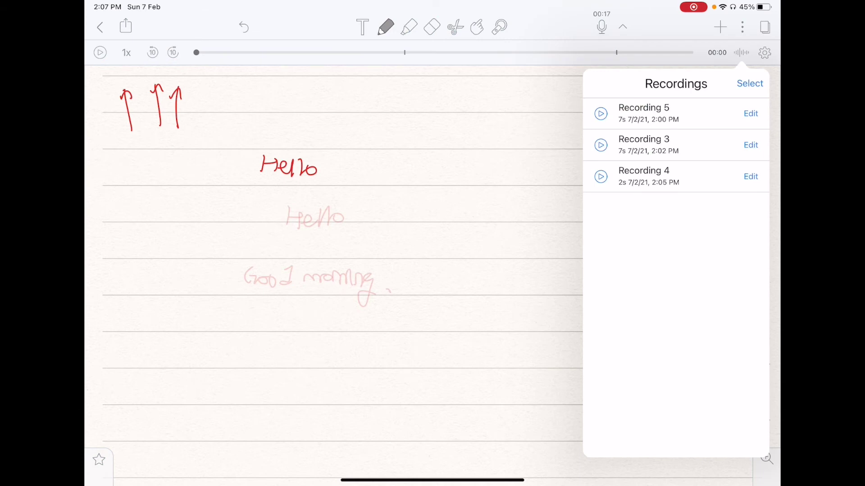
# Rename a recording to 'Hi', then select Recording 3 and Recording 5 for merging.
pyautogui.click(750, 114)
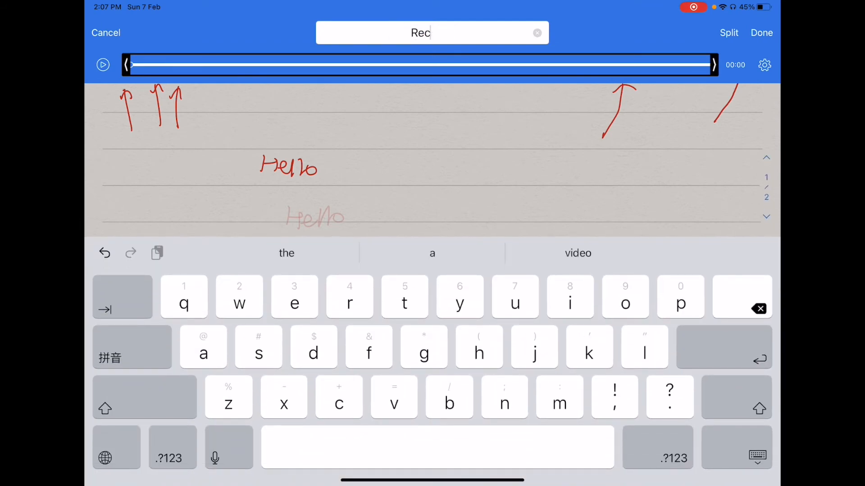
pyautogui.write('Hi')
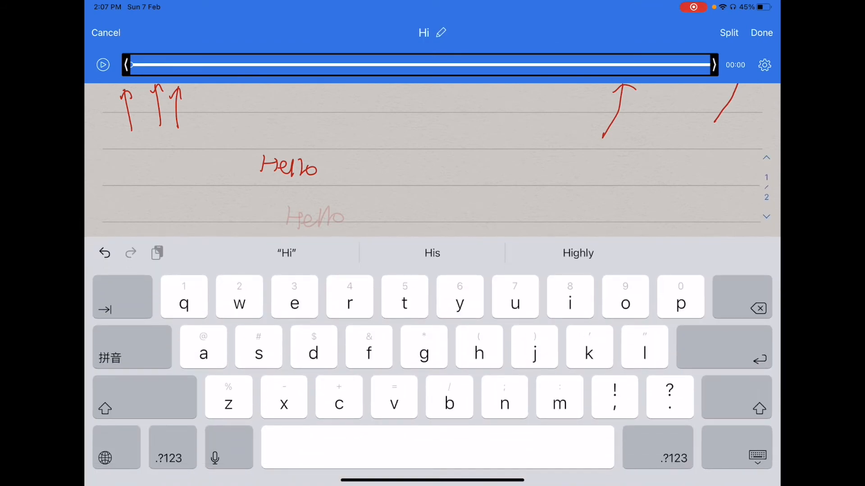
pyautogui.click(761, 33)
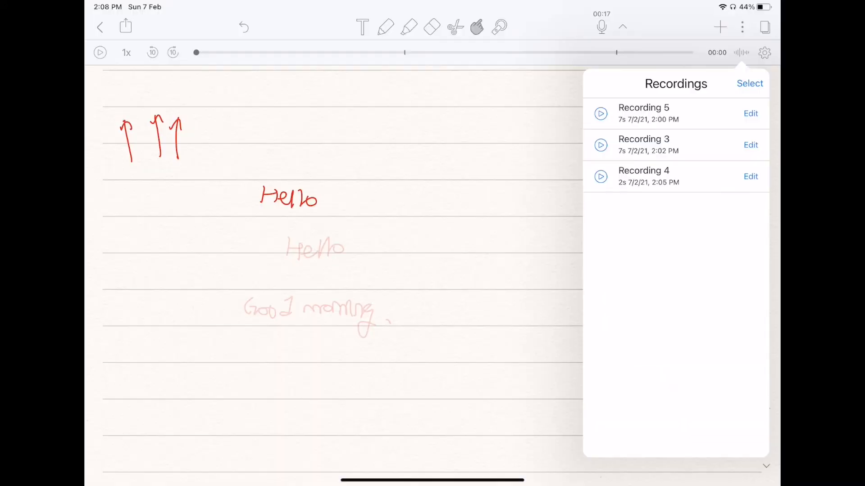
pyautogui.click(750, 84)
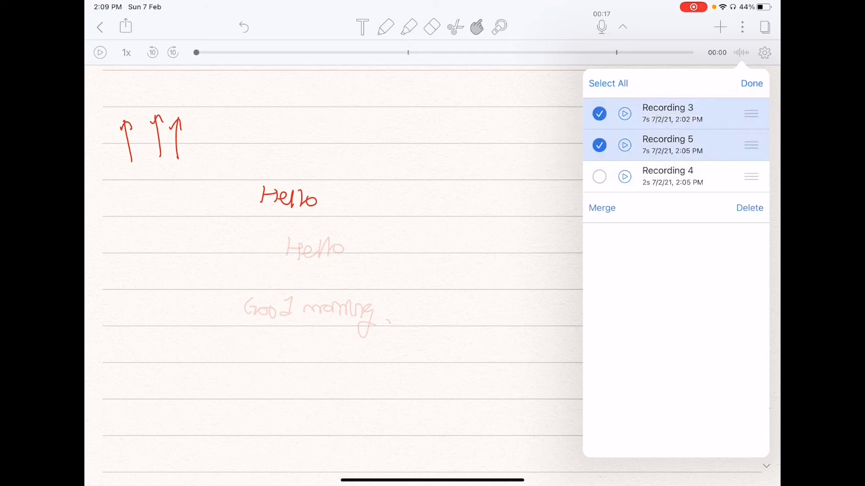
pyautogui.click(599, 176)
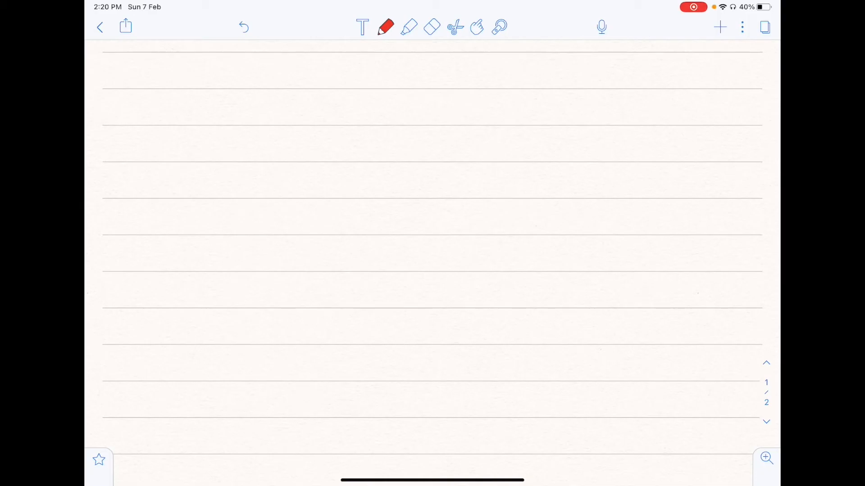
# Start a text box, trying 14 pt and red before resetting to black 12-point Helvetica Neue.
pyautogui.click(362, 27)
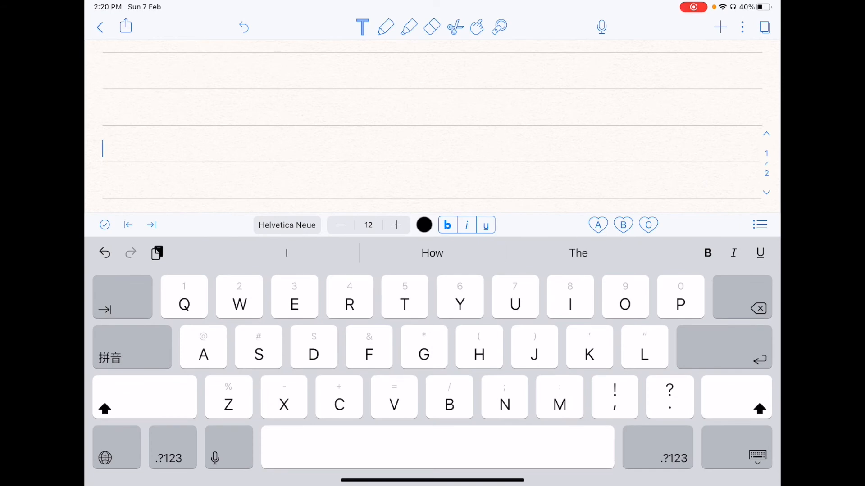
pyautogui.click(396, 225)
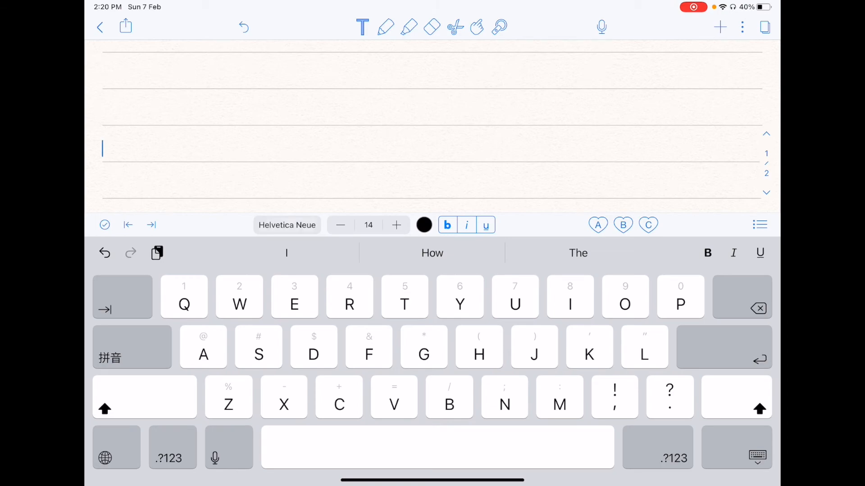
pyautogui.click(287, 226)
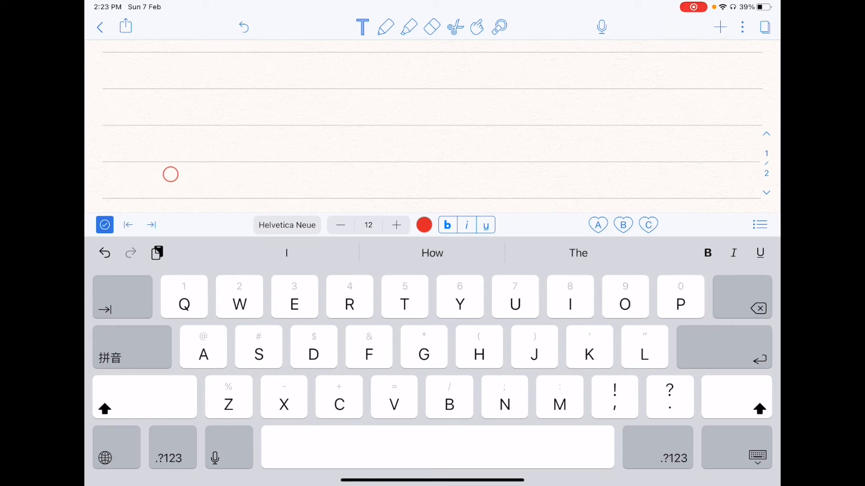
pyautogui.click(396, 225)
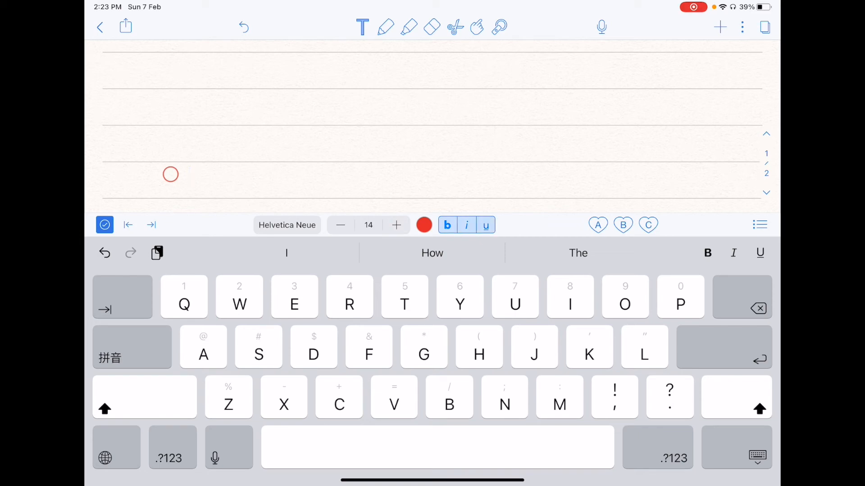
pyautogui.click(341, 225)
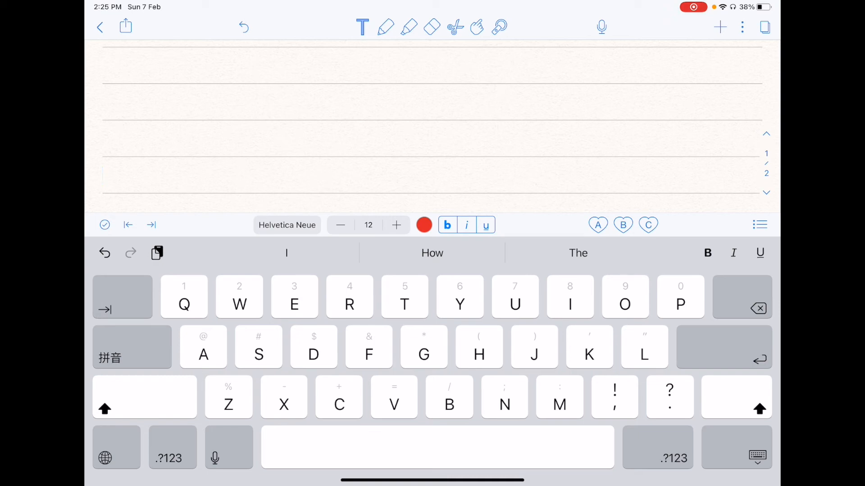
pyautogui.click(424, 225)
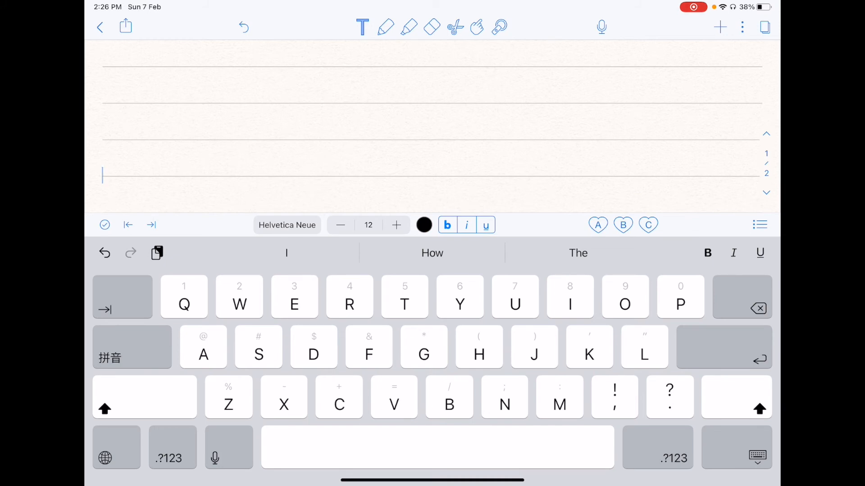
# Open the list style choices and dismiss them with None left selected.
pyautogui.click(759, 224)
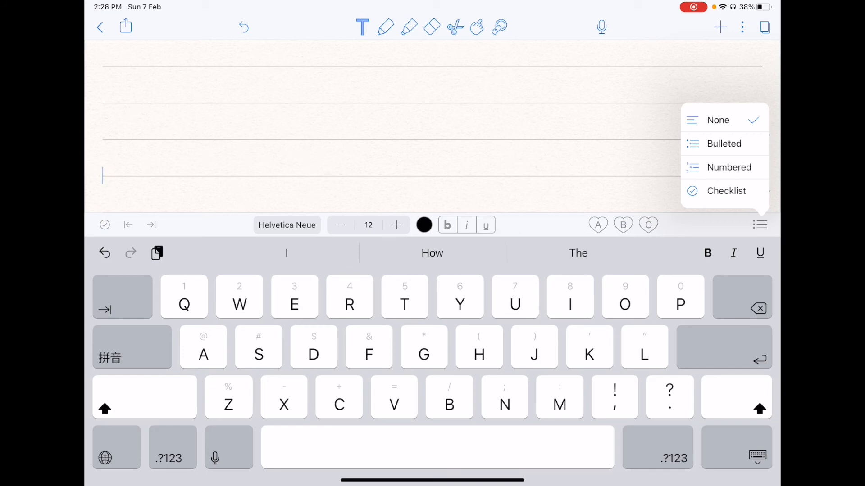
pyautogui.click(729, 167)
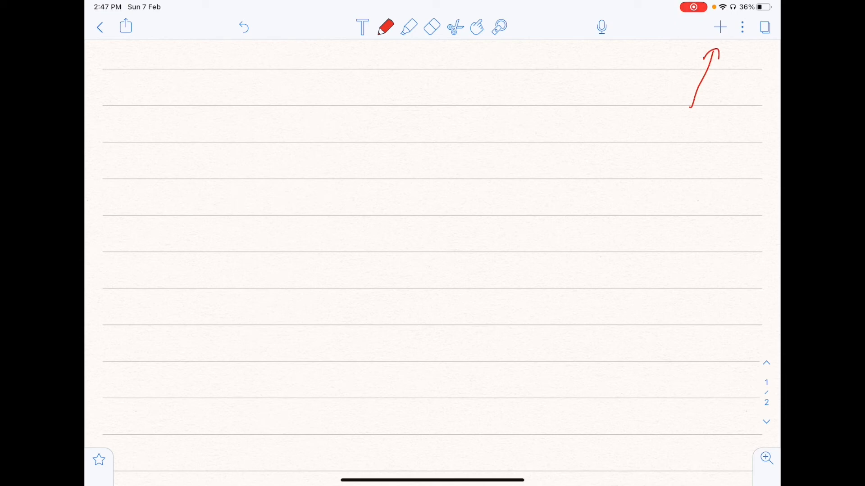
# Undo the last strokes of the handwritten 'Hello', then redo them to restore the word.
pyautogui.click(720, 26)
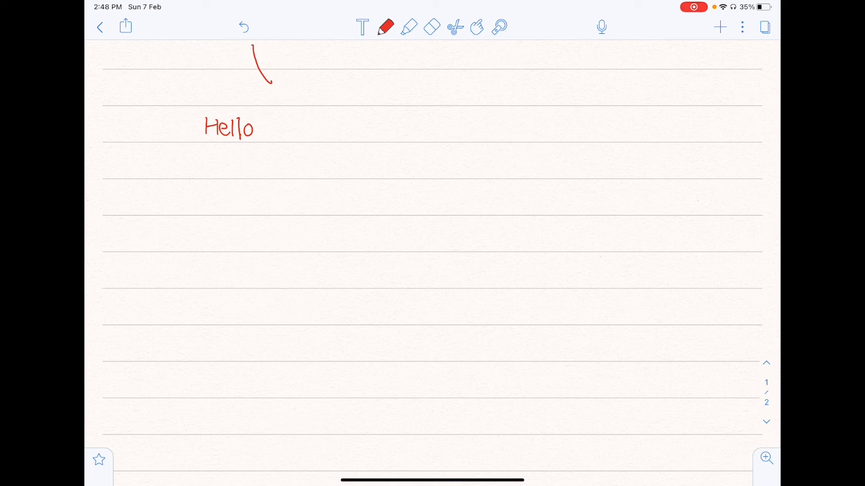
pyautogui.click(243, 27)
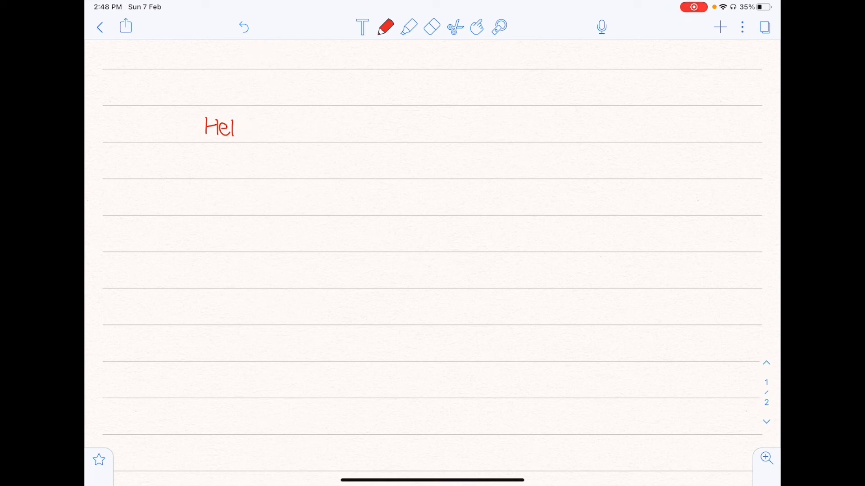
pyautogui.click(244, 27)
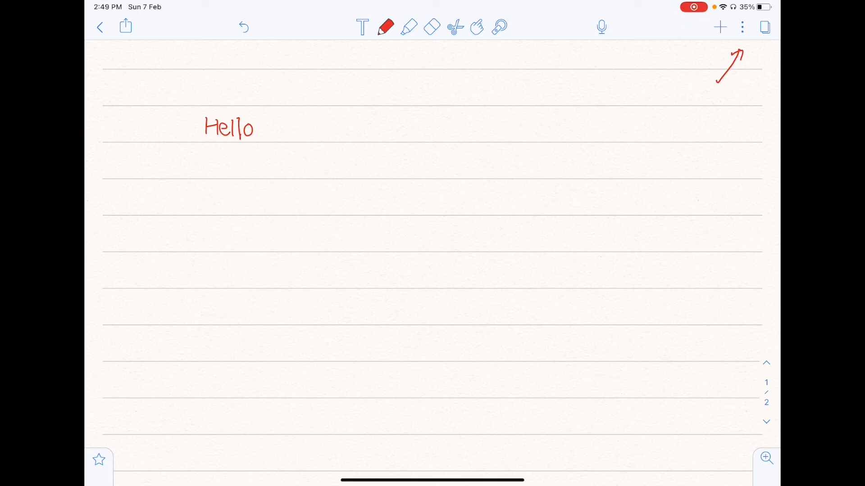
# Preview pink grid paper, return to cream lined paper, and view the note's Info details.
pyautogui.click(742, 27)
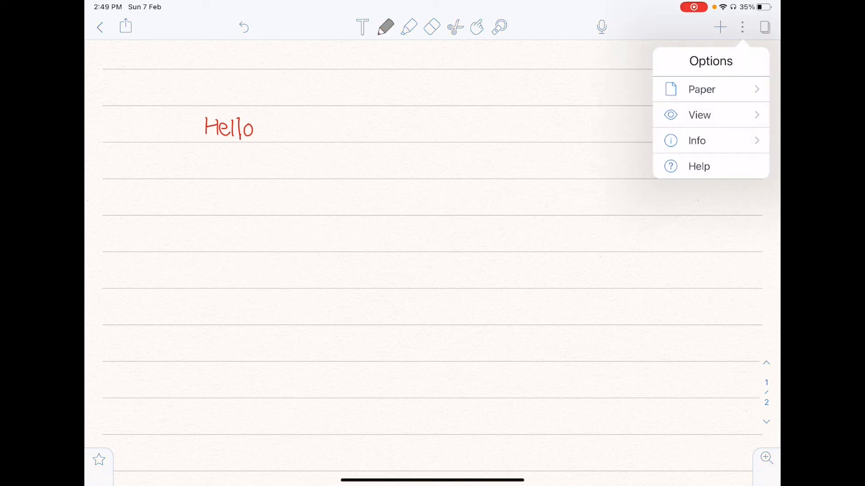
pyautogui.click(702, 89)
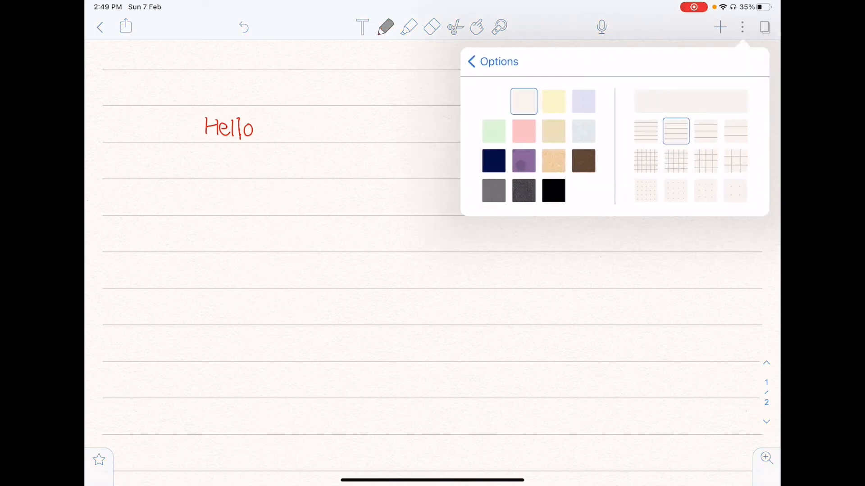
pyautogui.click(523, 160)
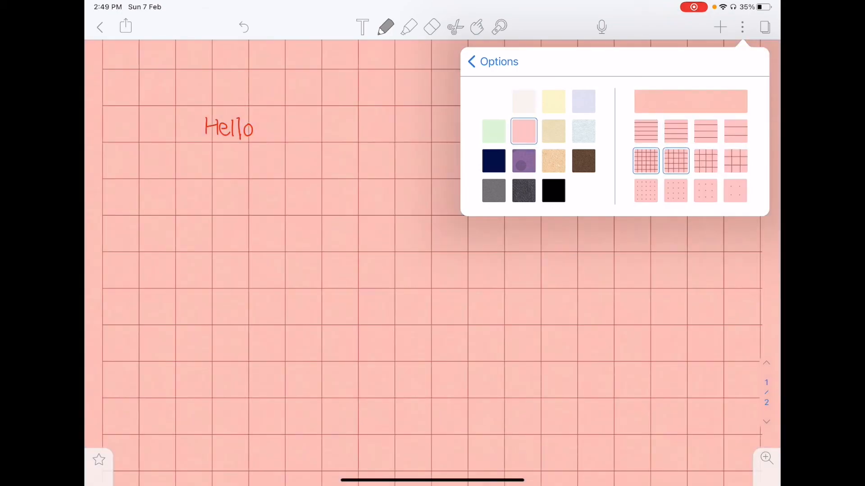
pyautogui.click(523, 101)
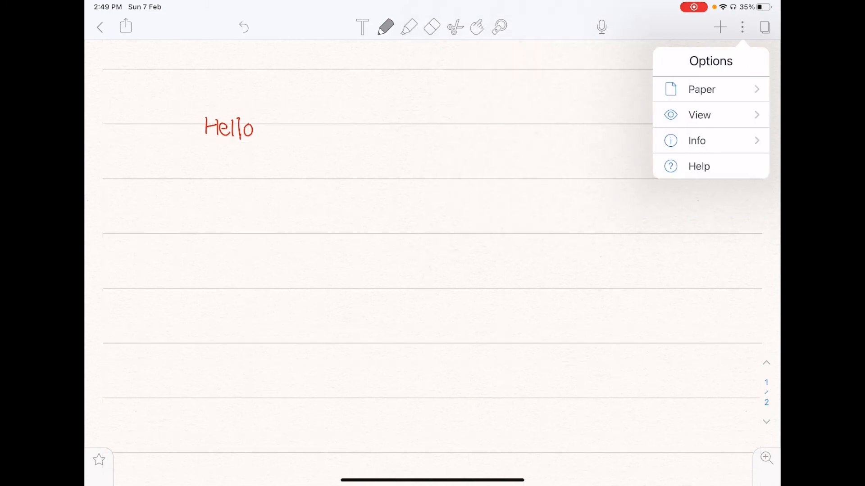
pyautogui.click(699, 115)
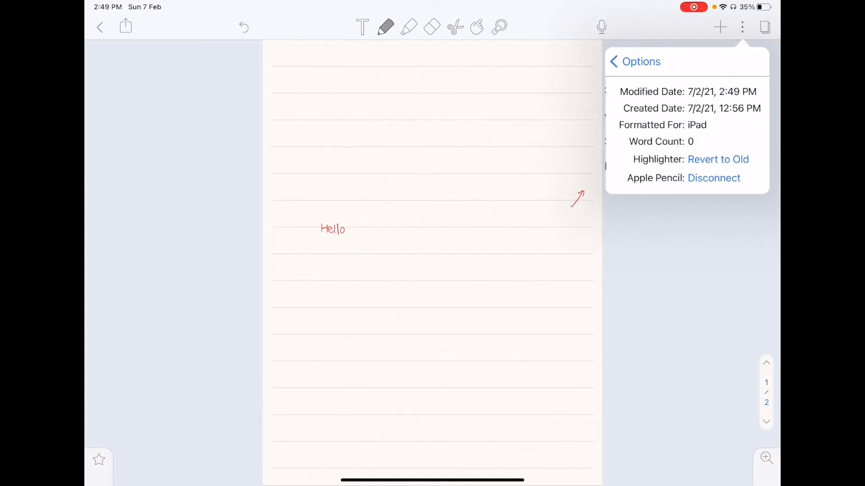
pyautogui.click(614, 61)
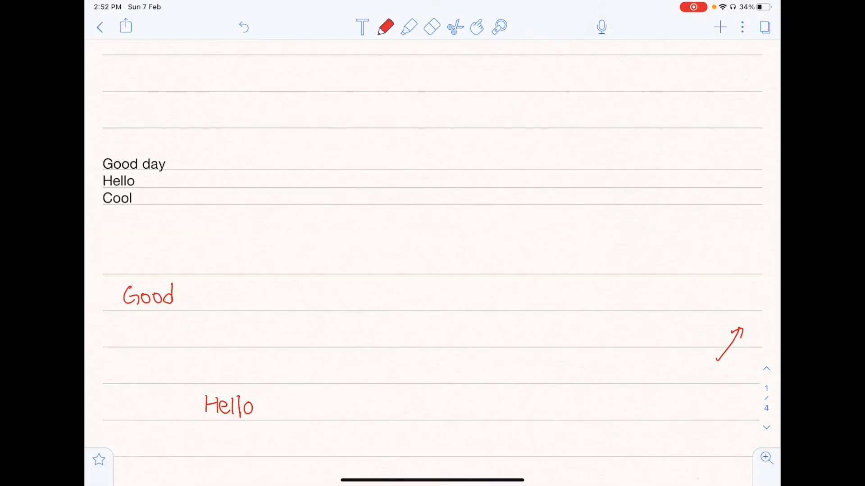
# Filter the page sidebar to bookmarked pages, search for 'God', then return to the library.
pyautogui.click(764, 27)
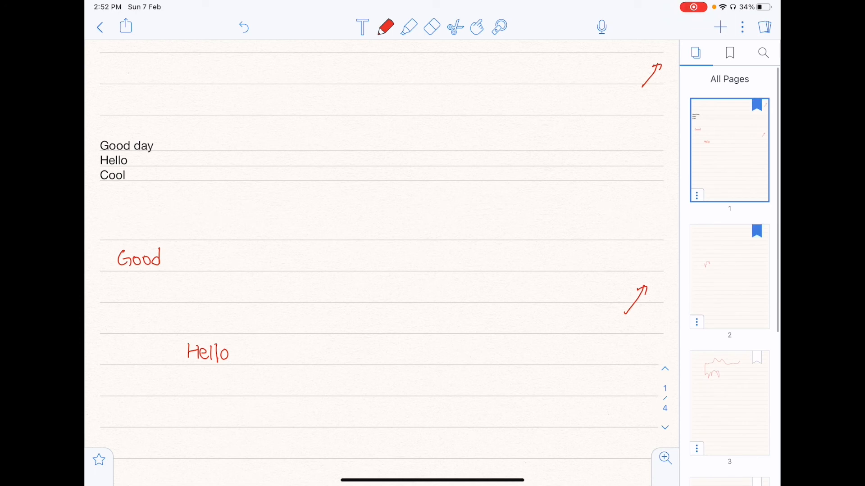
pyautogui.click(729, 52)
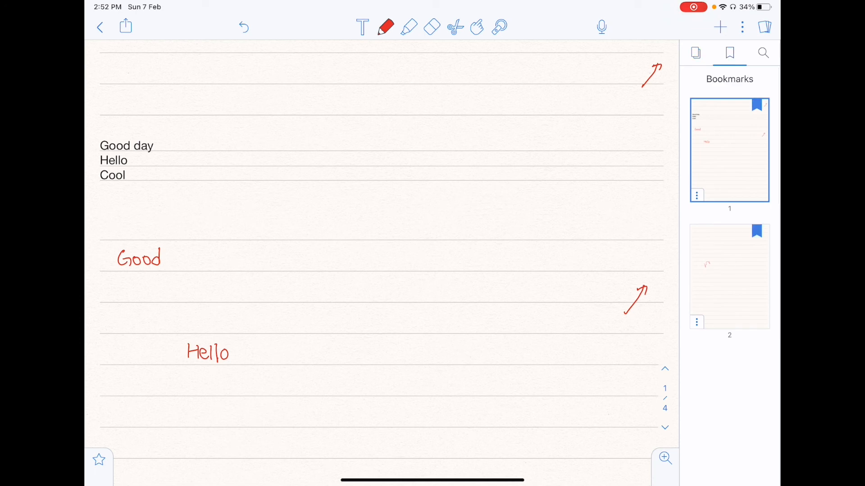
pyautogui.click(763, 52)
pyautogui.write('Good')
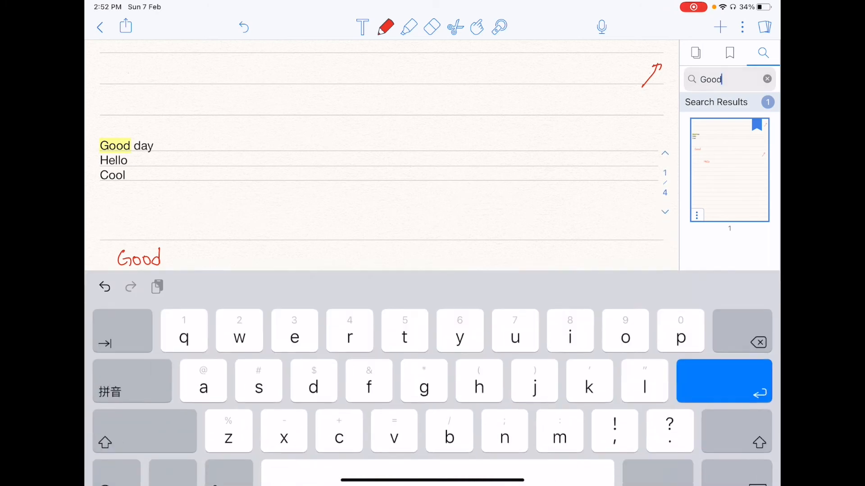
pyautogui.click(767, 79)
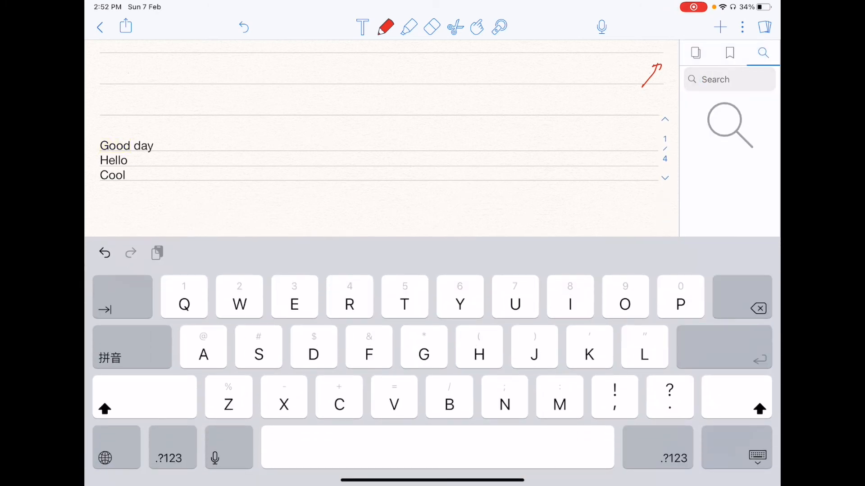
pyautogui.write('God')
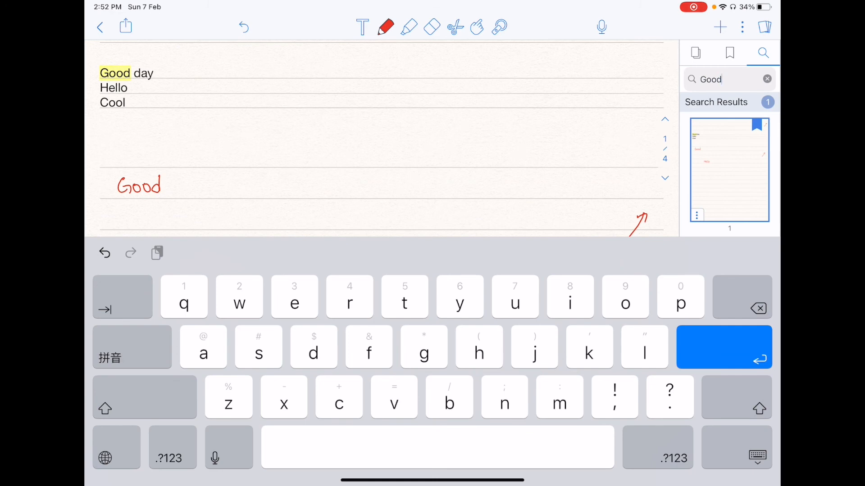
pyautogui.click(100, 27)
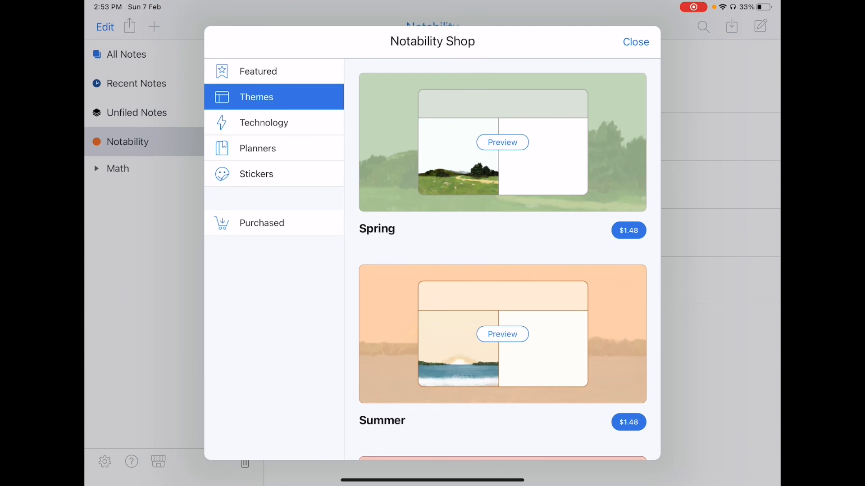
# Browse the shop's Technology, Featured and Themes categories.
pyautogui.click(263, 123)
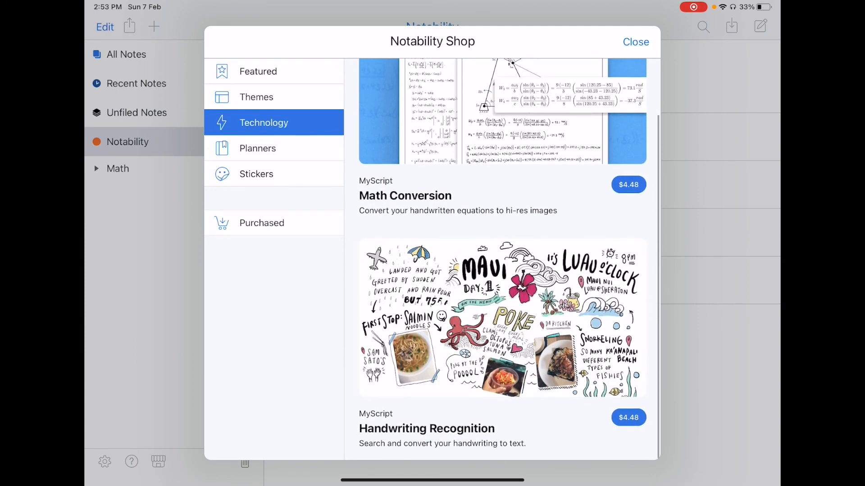
pyautogui.click(258, 71)
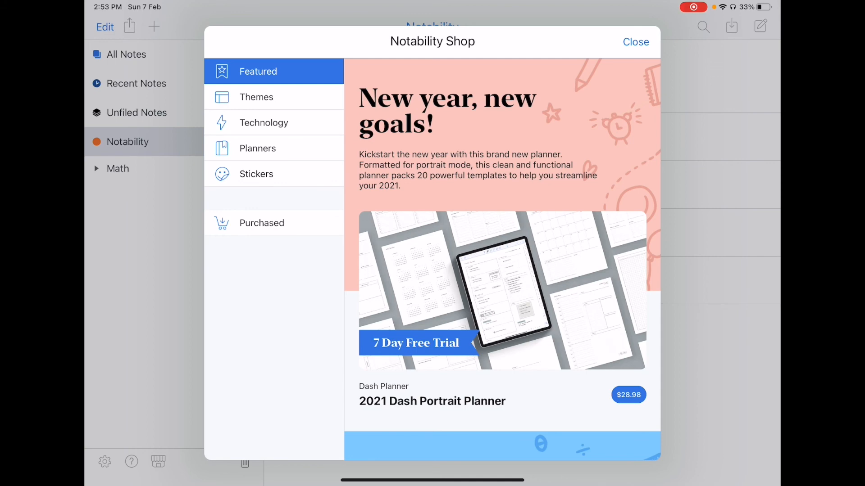
pyautogui.click(255, 96)
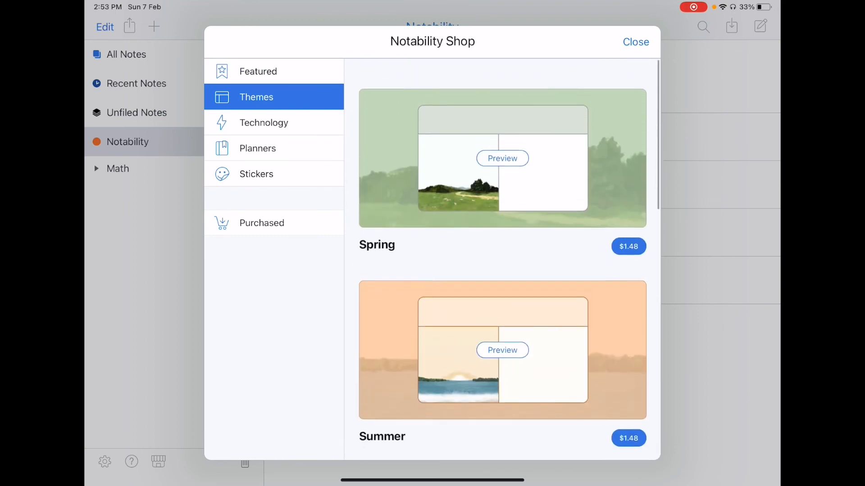
pyautogui.scroll(-3)
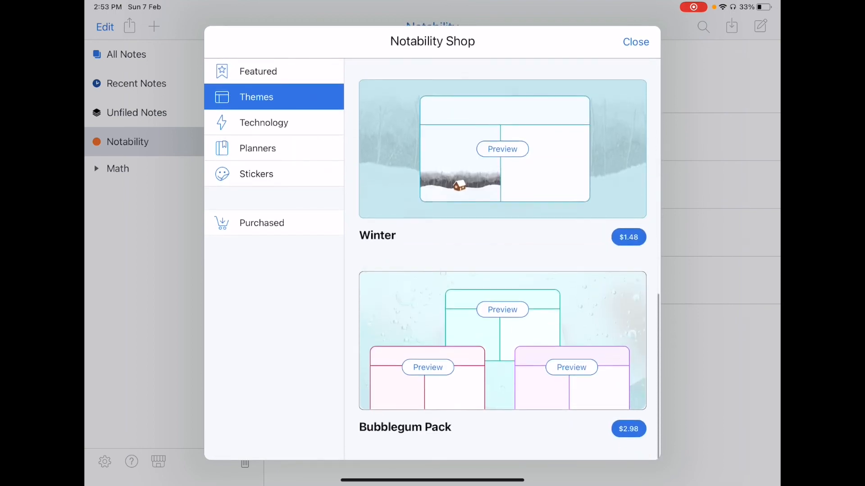
# Browse Technology, Planners and Stickers in the shop, then close it.
pyautogui.click(264, 122)
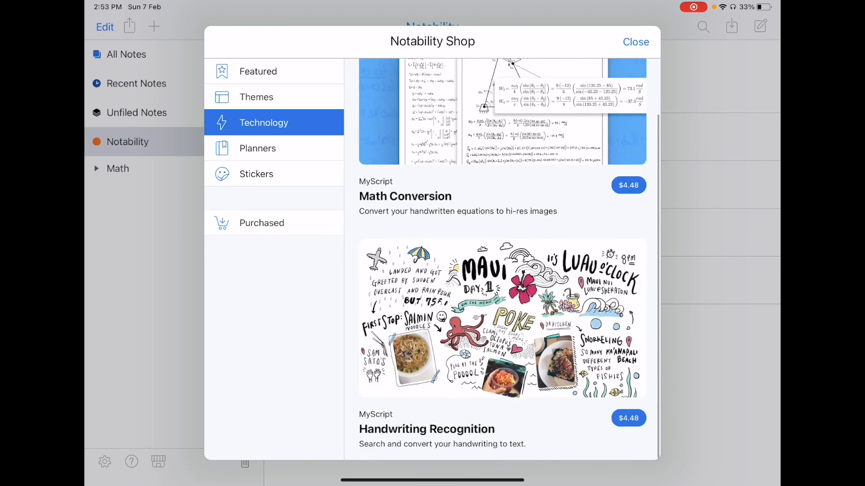
pyautogui.click(257, 147)
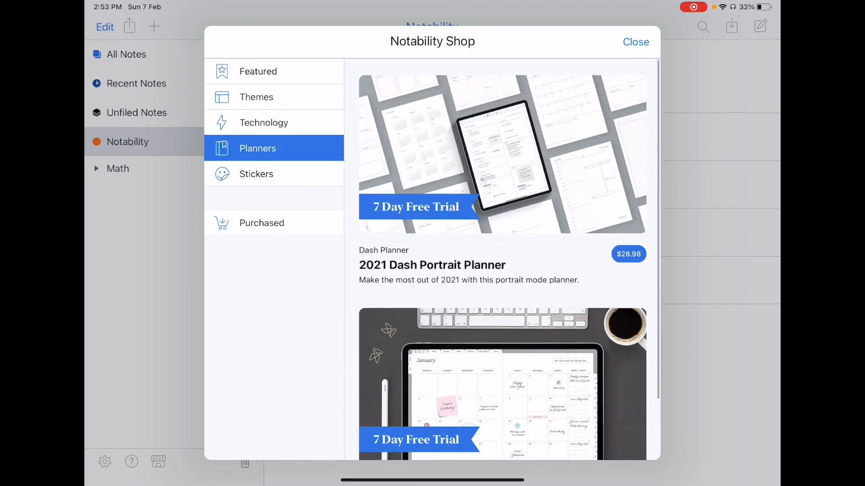
pyautogui.scroll(-3)
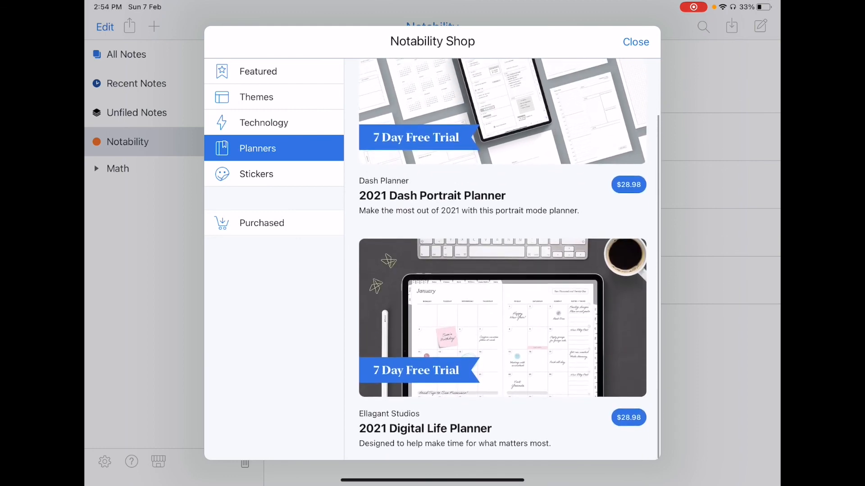
pyautogui.click(256, 174)
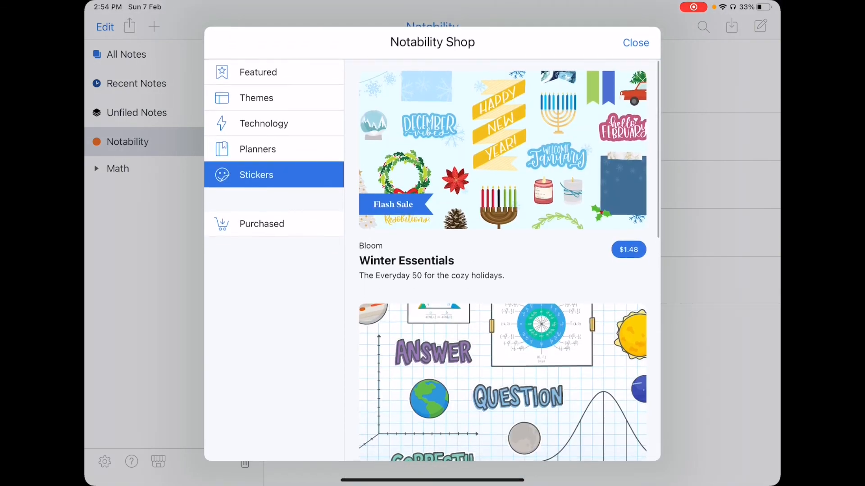
pyautogui.scroll(-3)
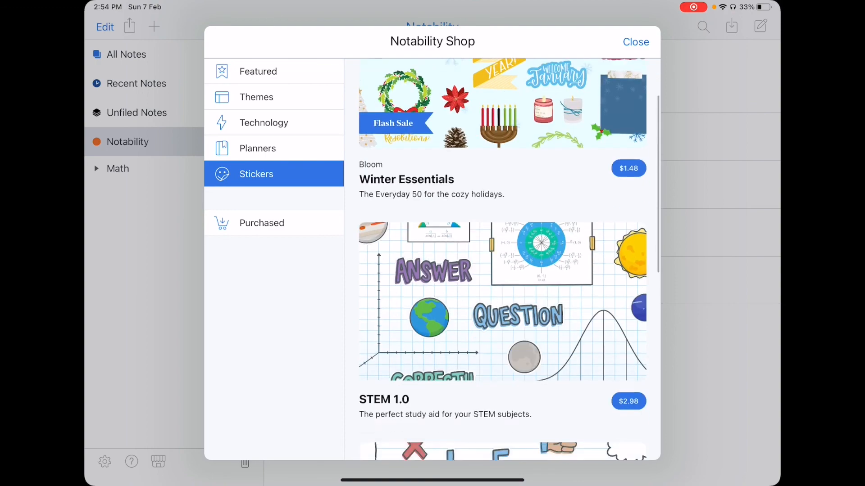
pyautogui.scroll(-3)
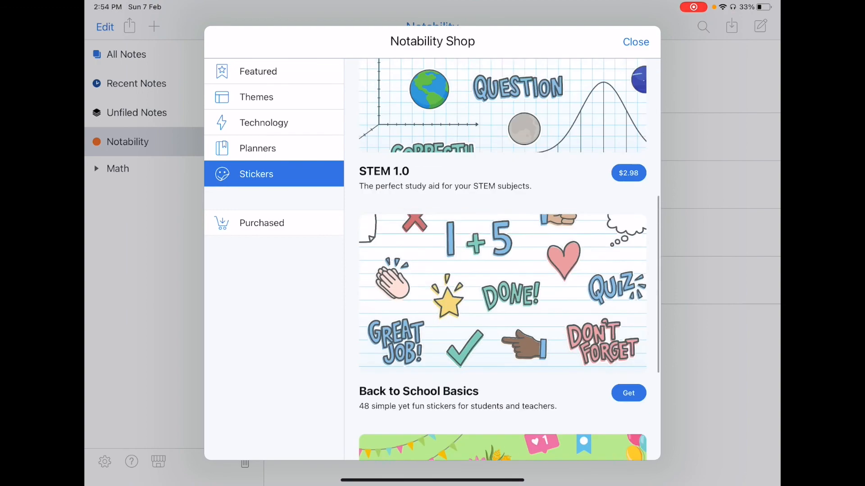
pyautogui.click(636, 41)
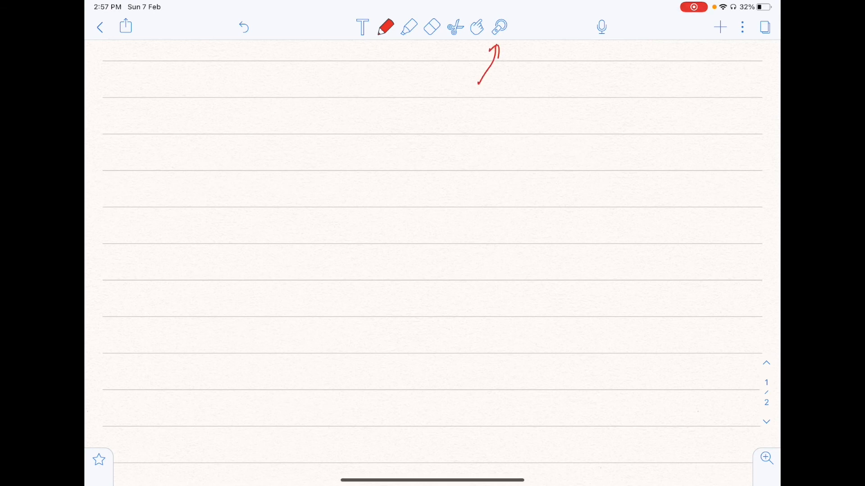
# Point at the page with the laser pointer, then switch back to the pen.
pyautogui.click(499, 27)
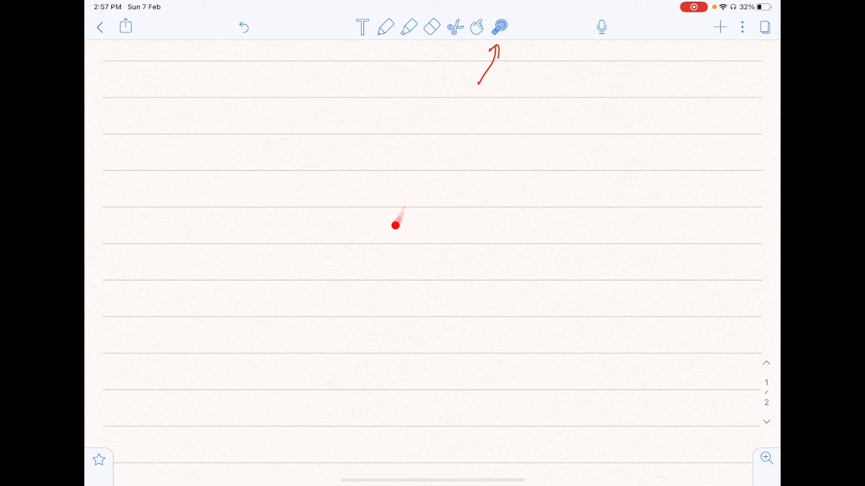
pyautogui.click(498, 27)
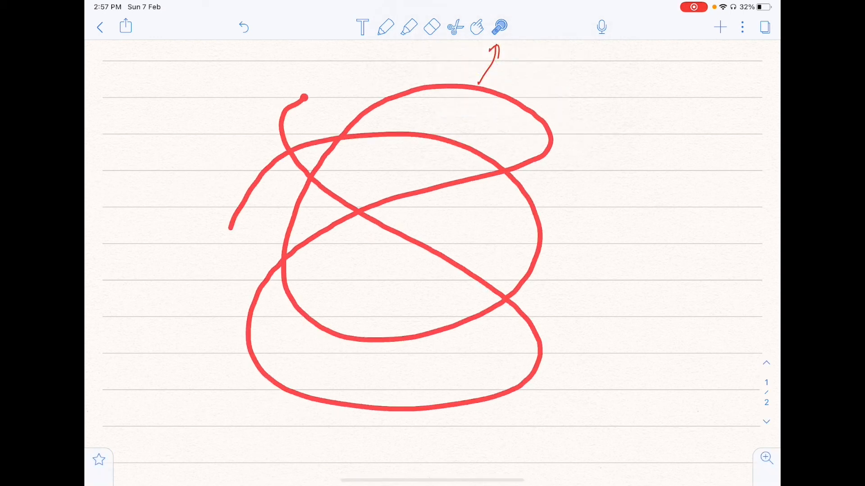
pyautogui.click(244, 26)
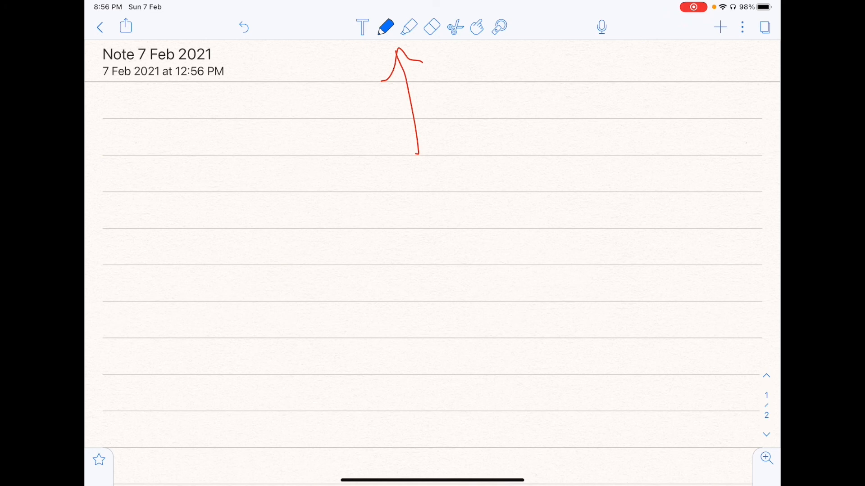
pyautogui.click(100, 27)
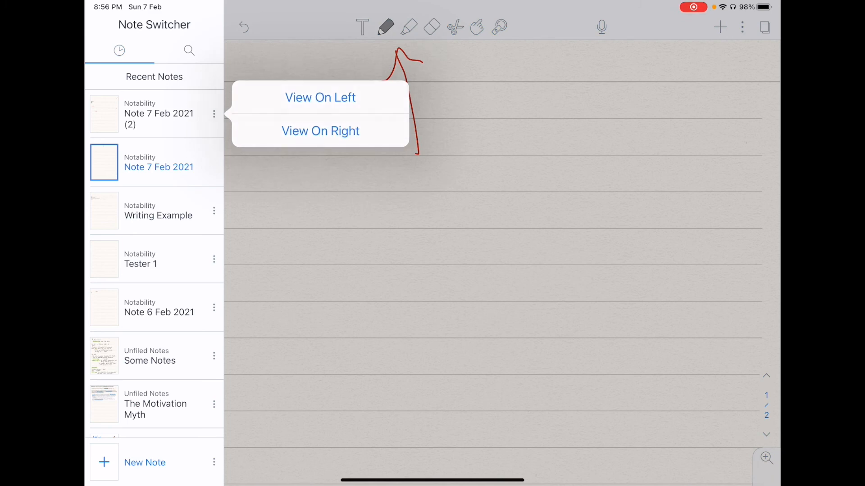
pyautogui.click(319, 97)
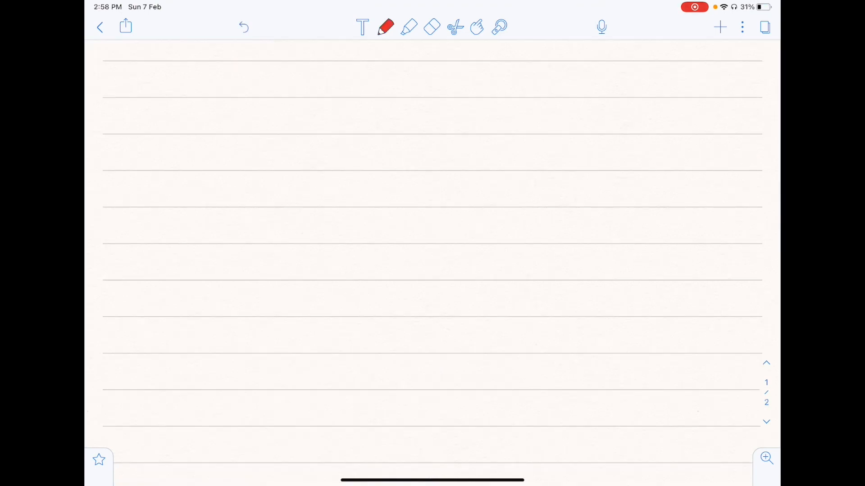
# Draw a short stroke and confirm PDF as the export format under Other Apps.
pyautogui.moveTo(124, 58); pyautogui.dragTo(137, 86)
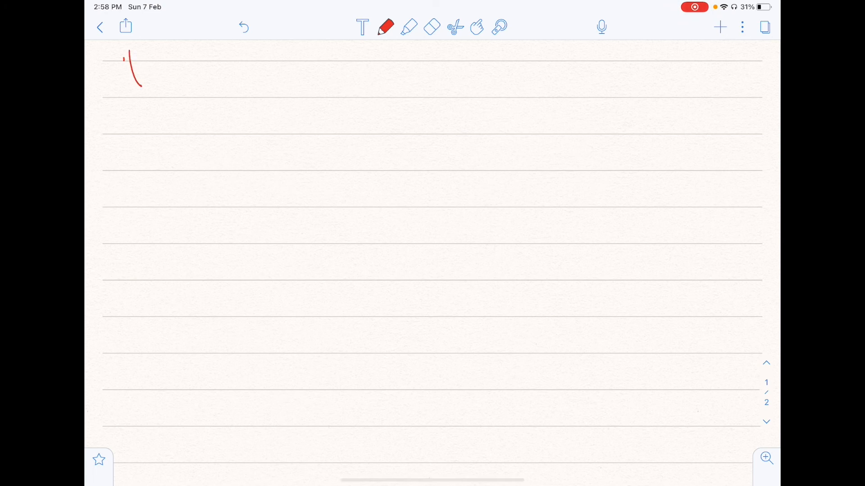
pyautogui.click(126, 26)
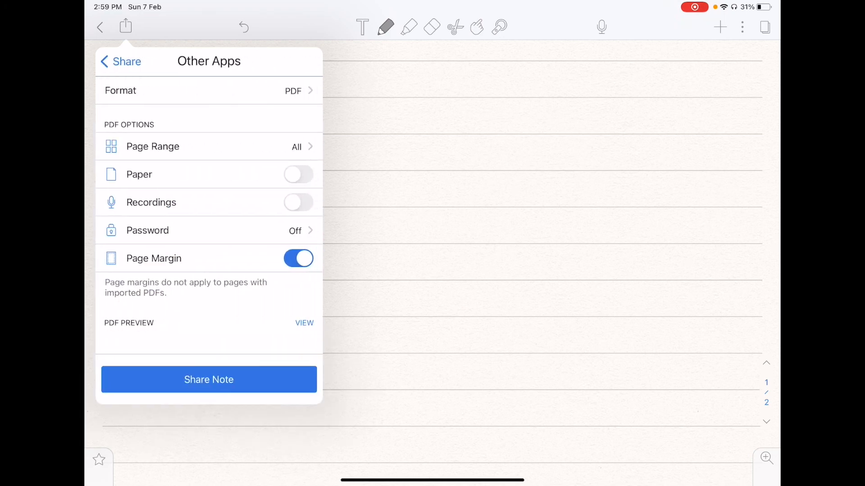
pyautogui.click(209, 90)
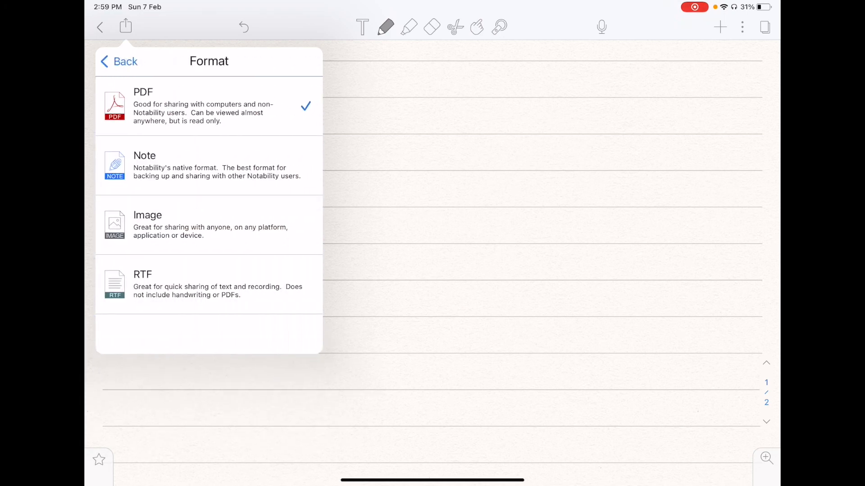
pyautogui.click(119, 61)
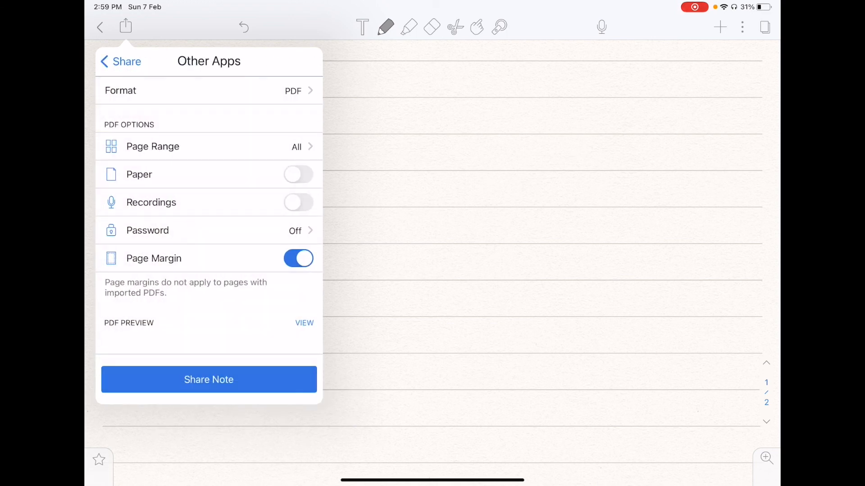
# Share the note as a PDF and scroll through the destination apps.
pyautogui.click(209, 379)
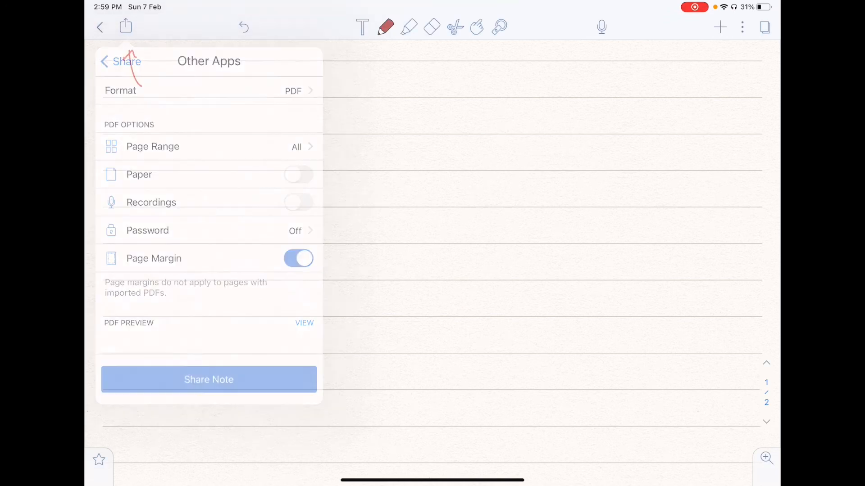
pyautogui.click(208, 379)
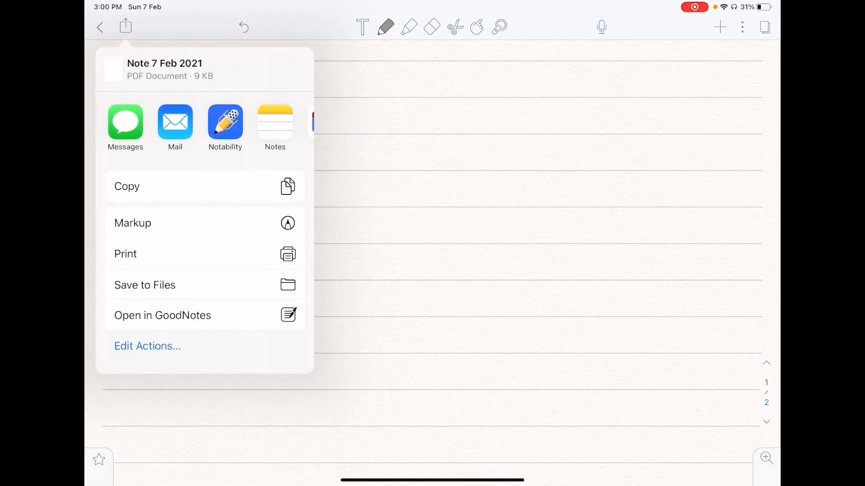
pyautogui.hscroll(-3)
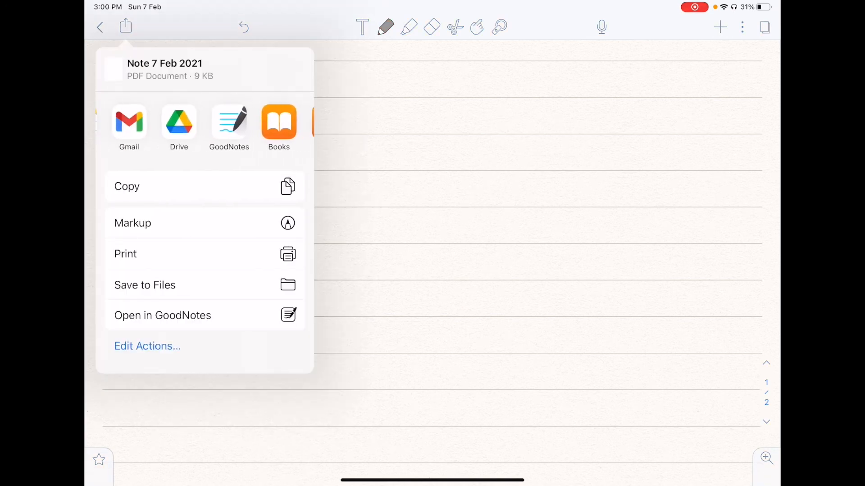